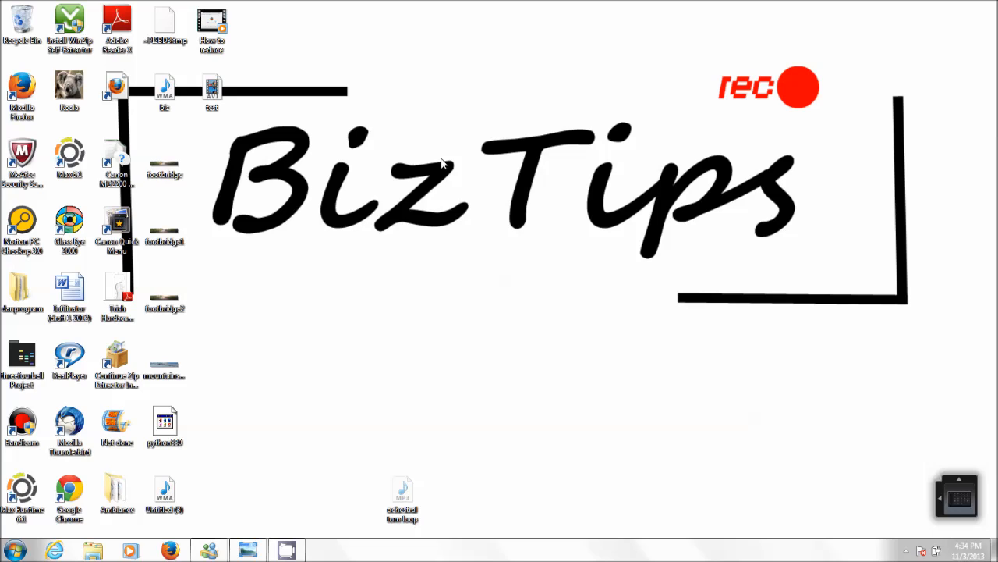
mouse_move(240, 480)
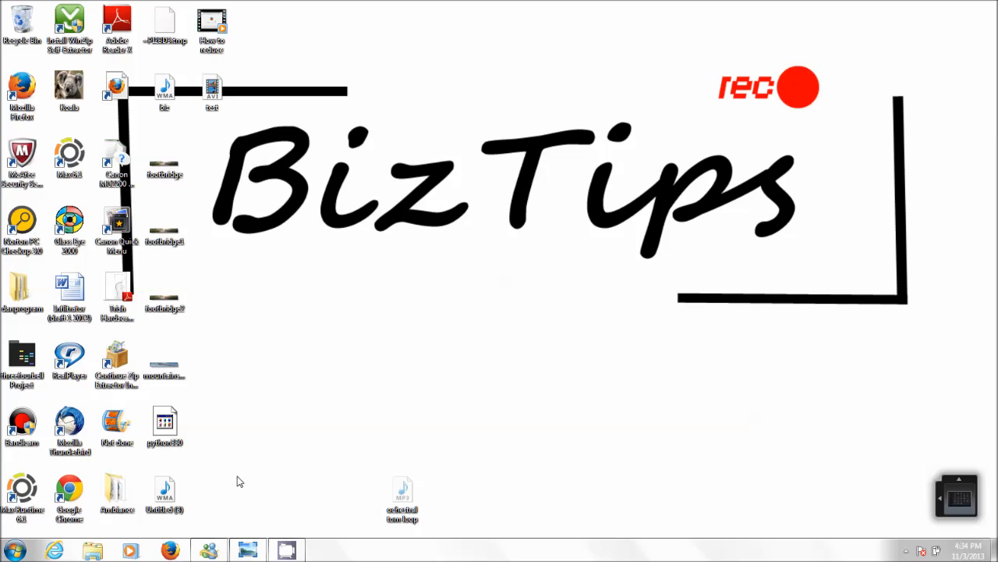
mouse_move(366, 390)
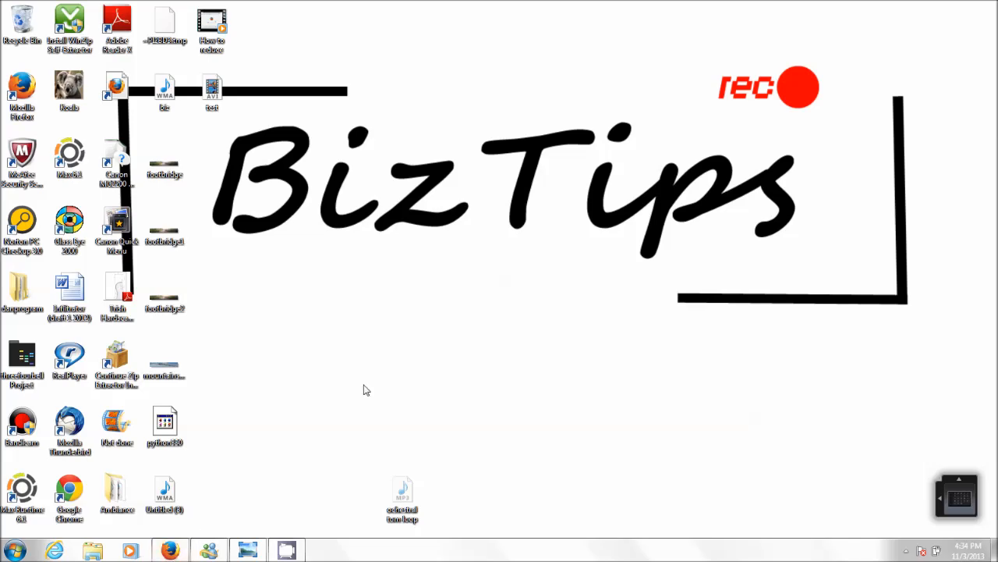
Launch Firefox and load the pixlr.com home page.
left_click(169, 550)
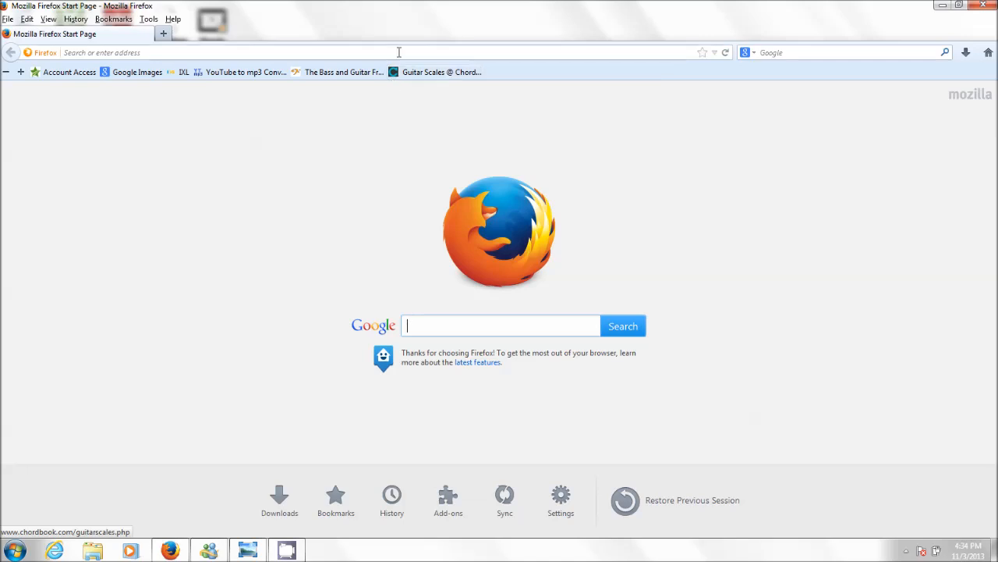
type("pixlr.com/")
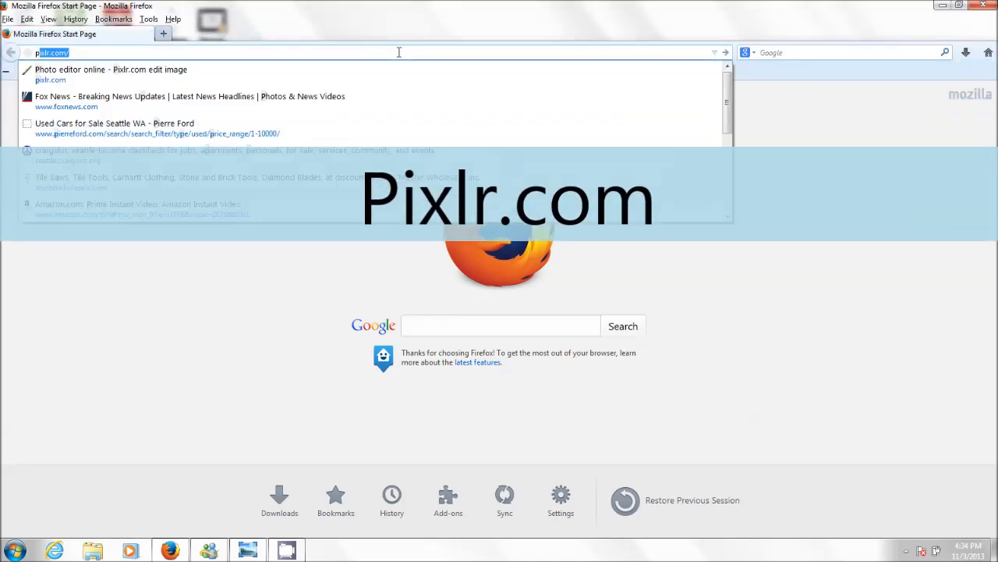
type("pixl")
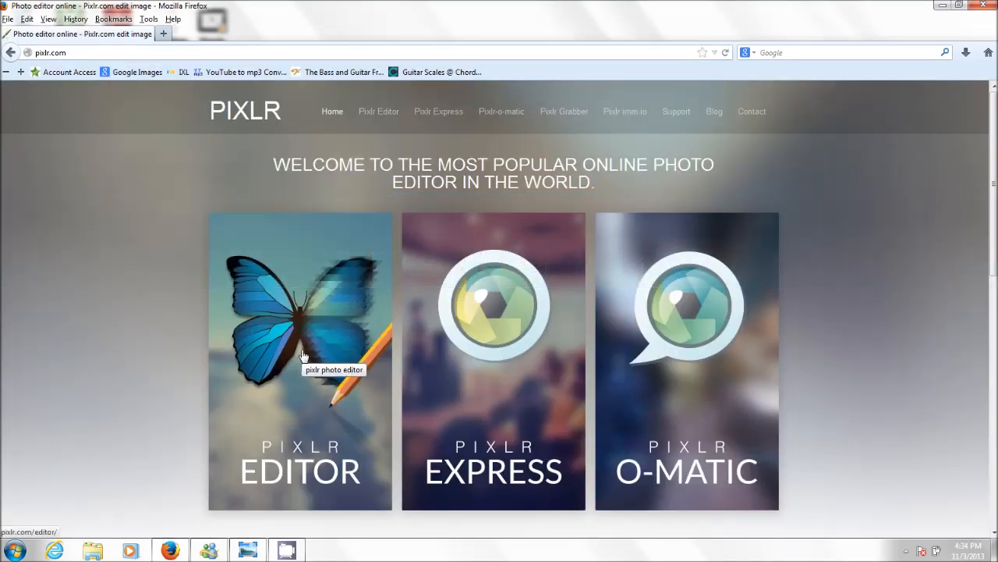
Open Pixlr Editor and create a new blank 800×600 image named 'logo'.
left_click(302, 355)
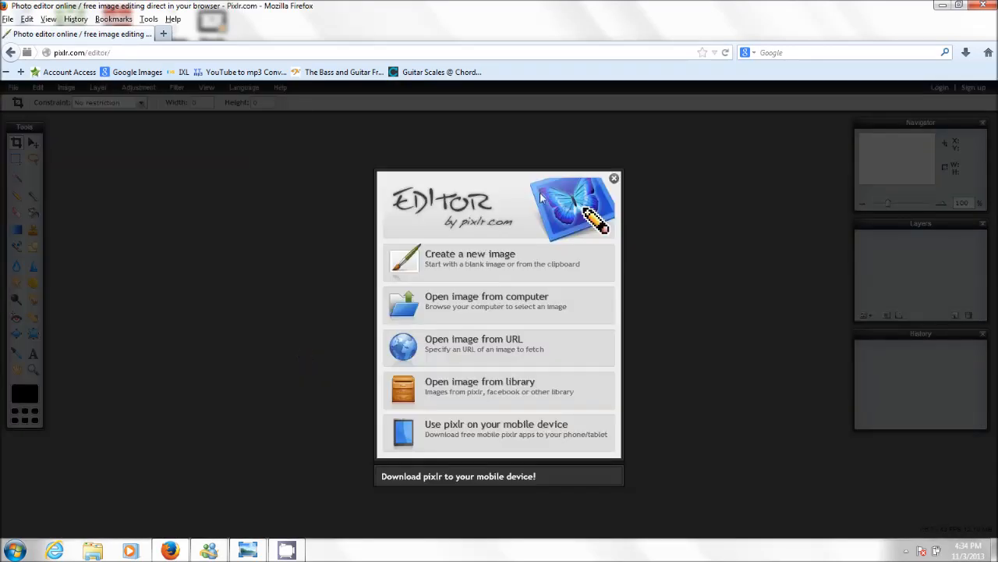
mouse_move(469, 266)
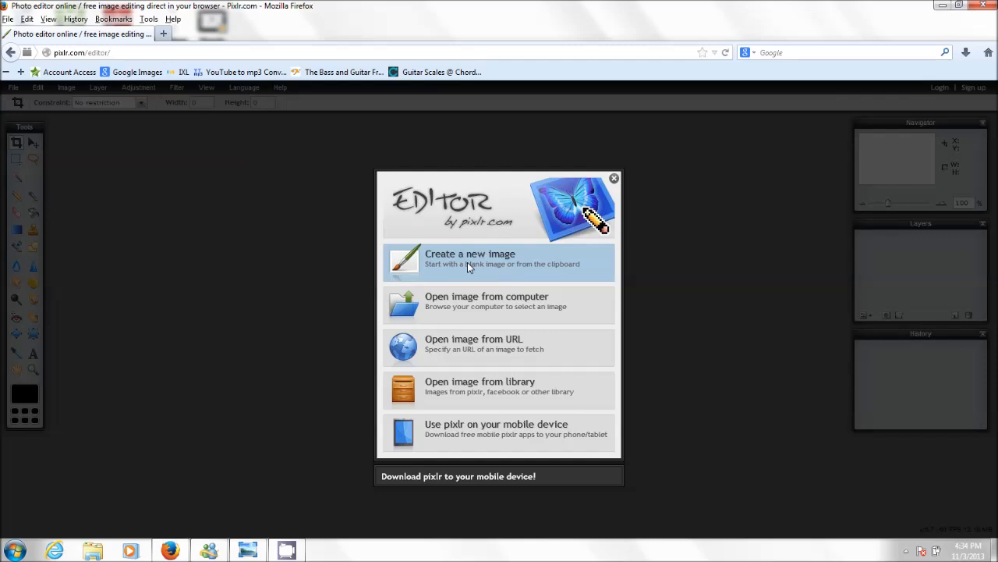
left_click(471, 262)
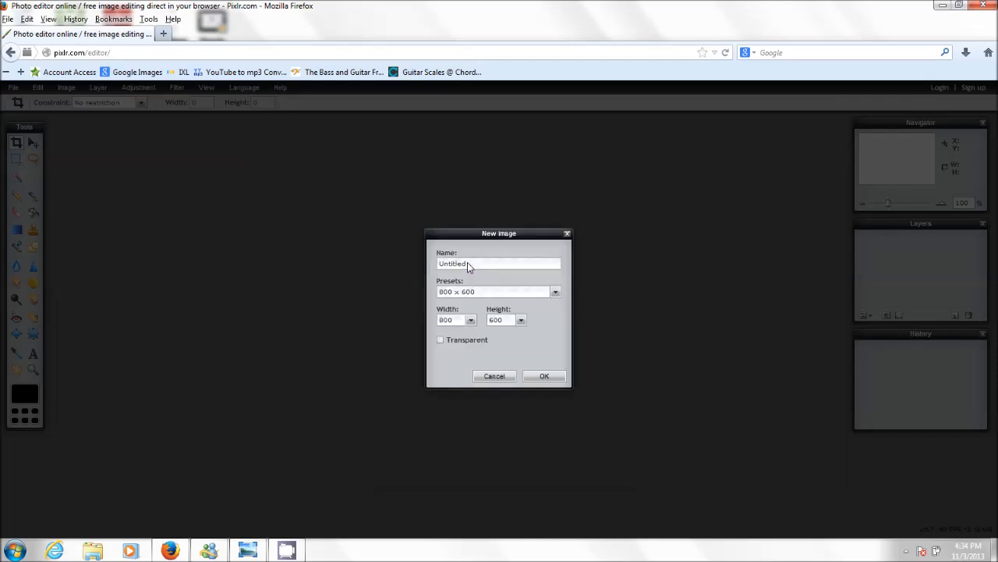
double_click(468, 264)
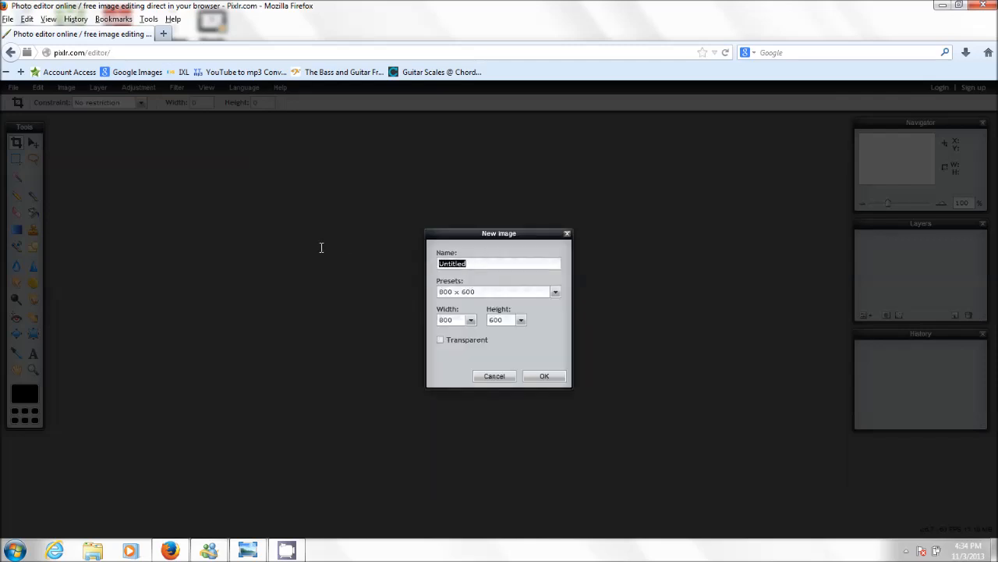
type("log")
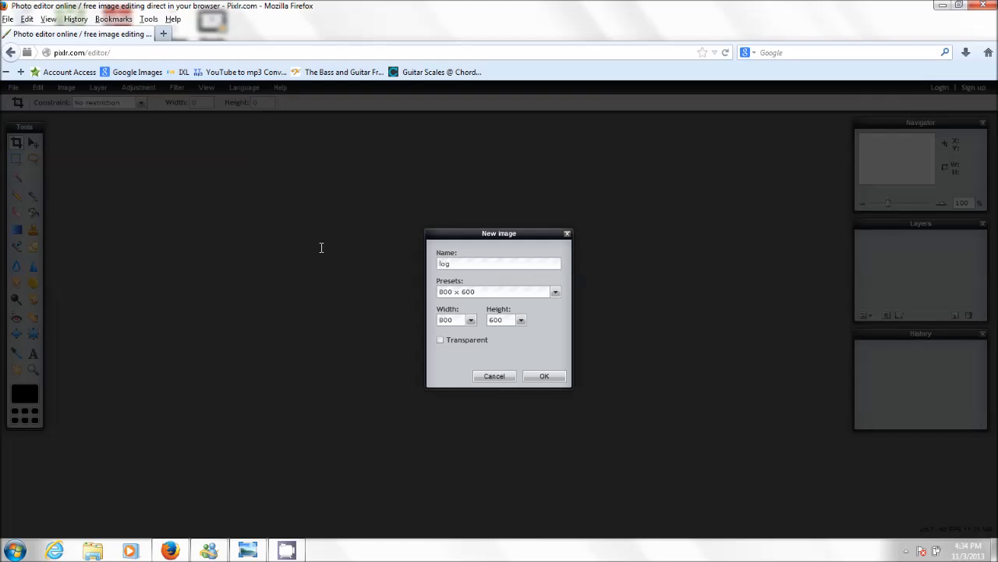
type("o")
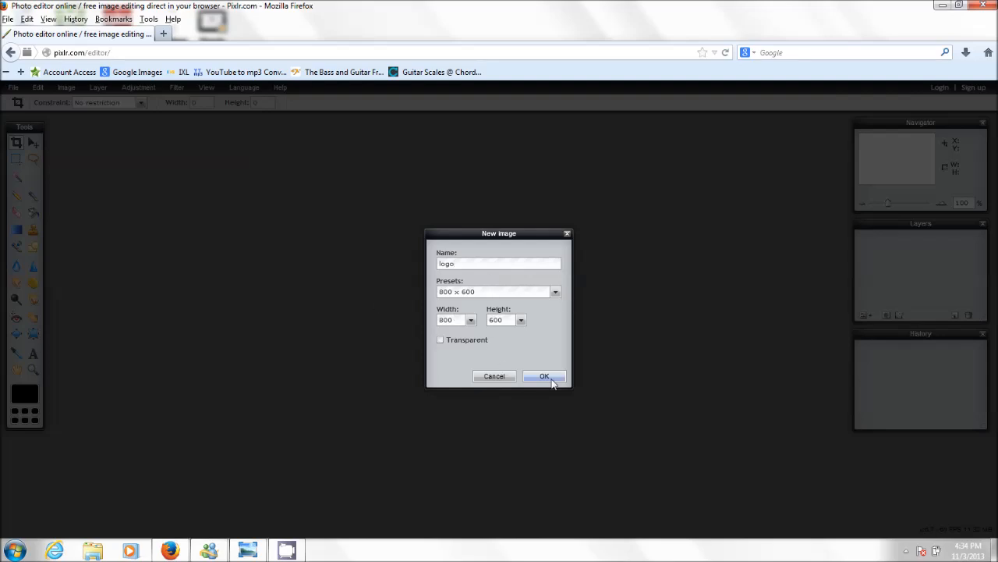
left_click(544, 376)
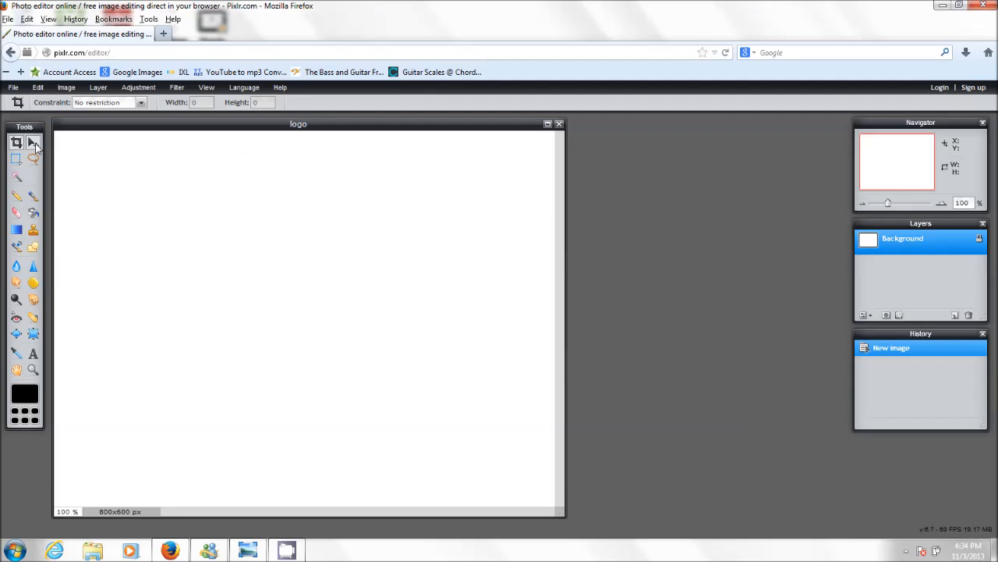
mouse_move(34, 143)
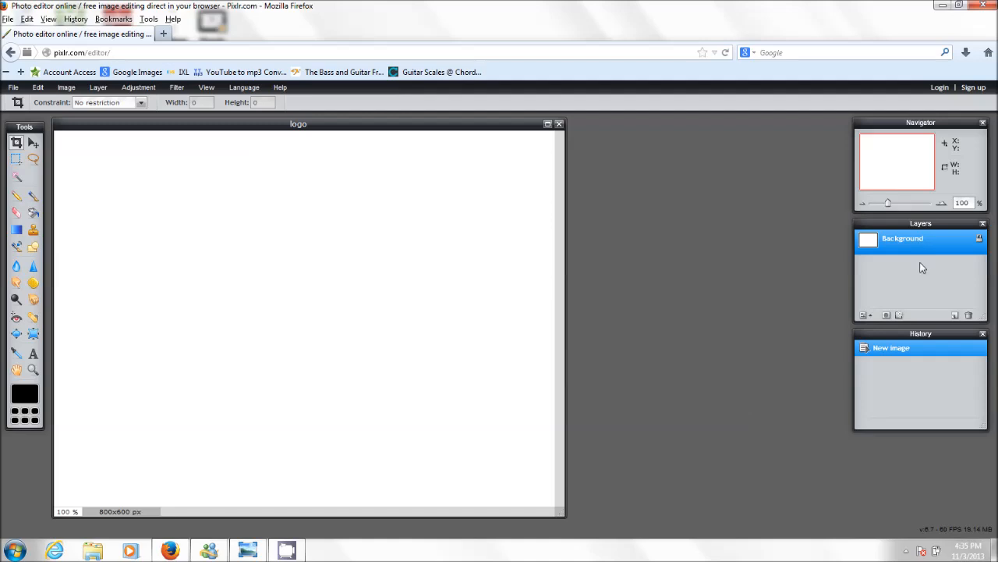
mouse_move(921, 255)
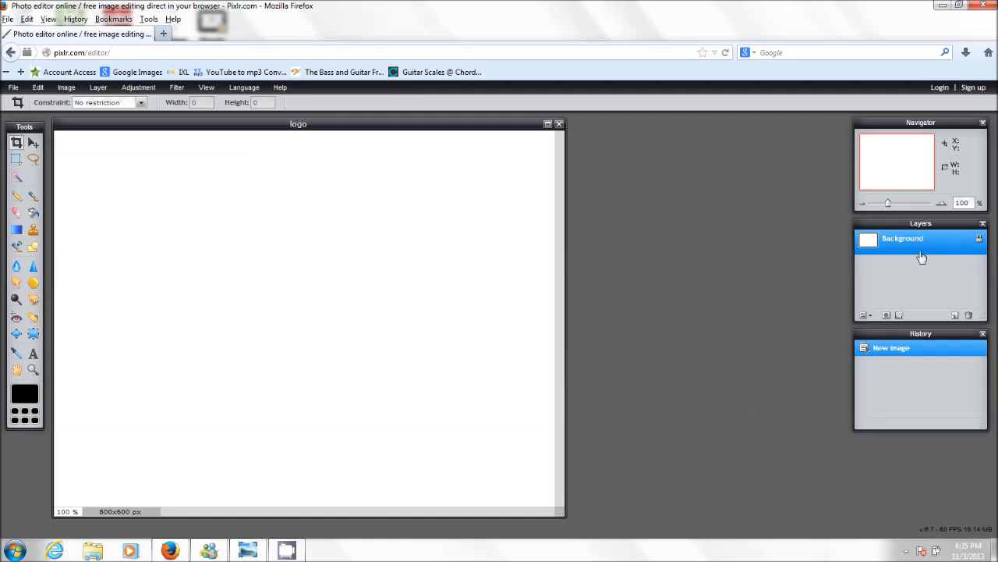
mouse_move(922, 269)
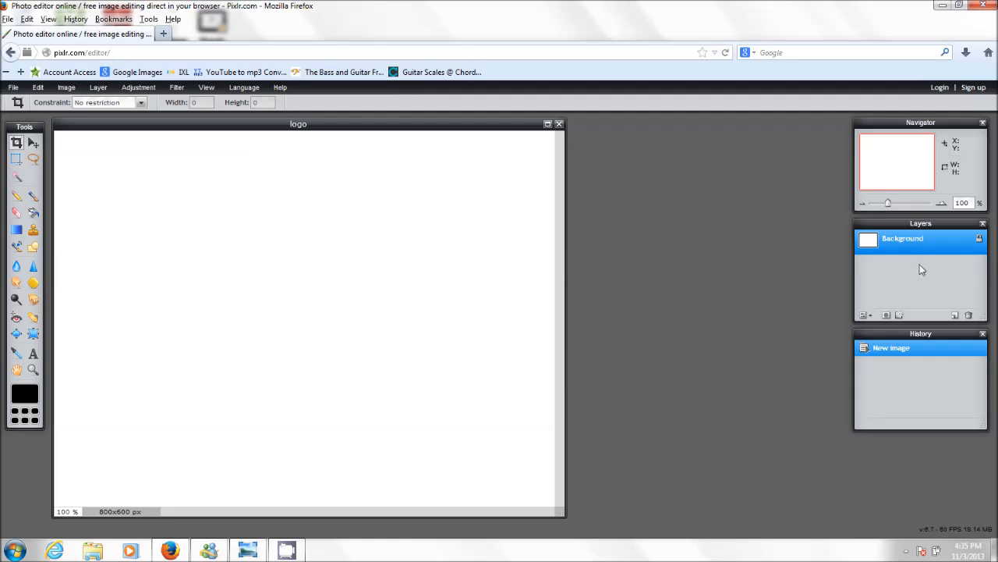
mouse_move(920, 242)
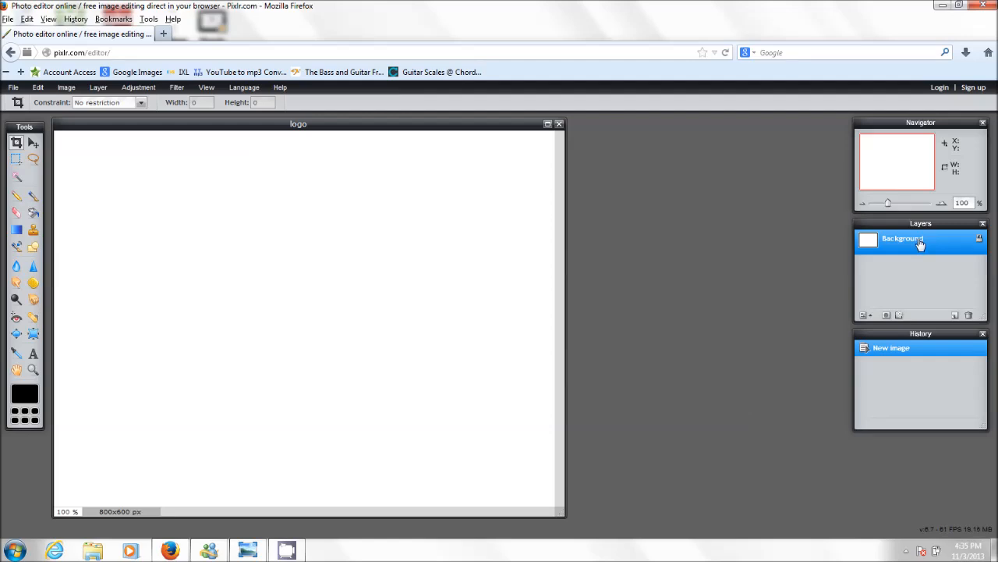
mouse_move(515, 241)
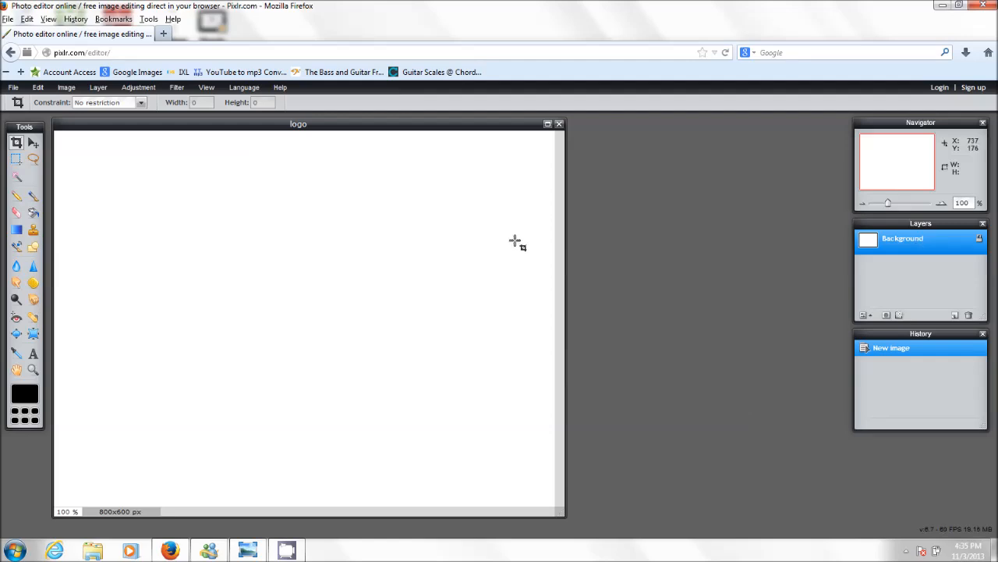
Select the Type tool to add text to the canvas.
left_click(33, 353)
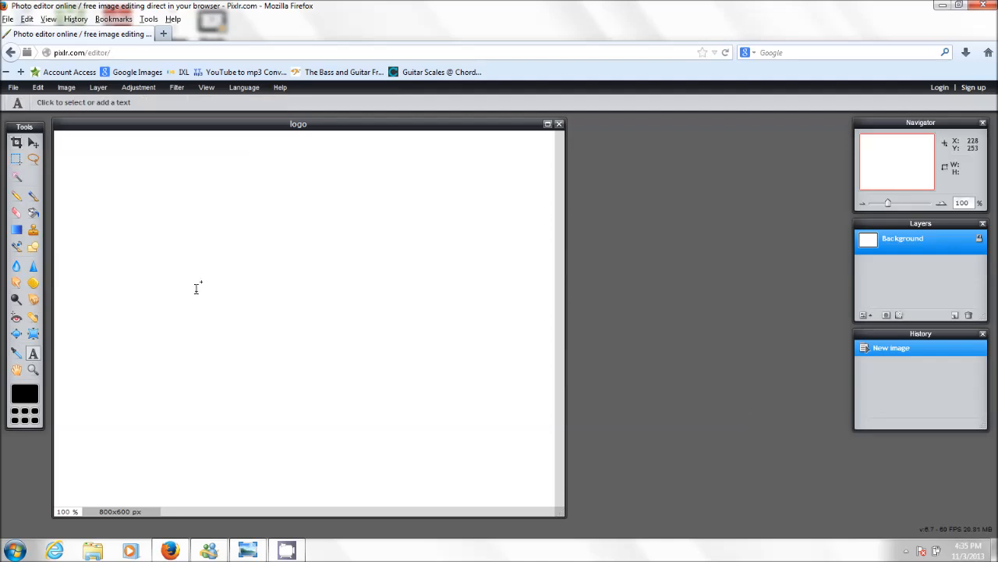
mouse_move(262, 275)
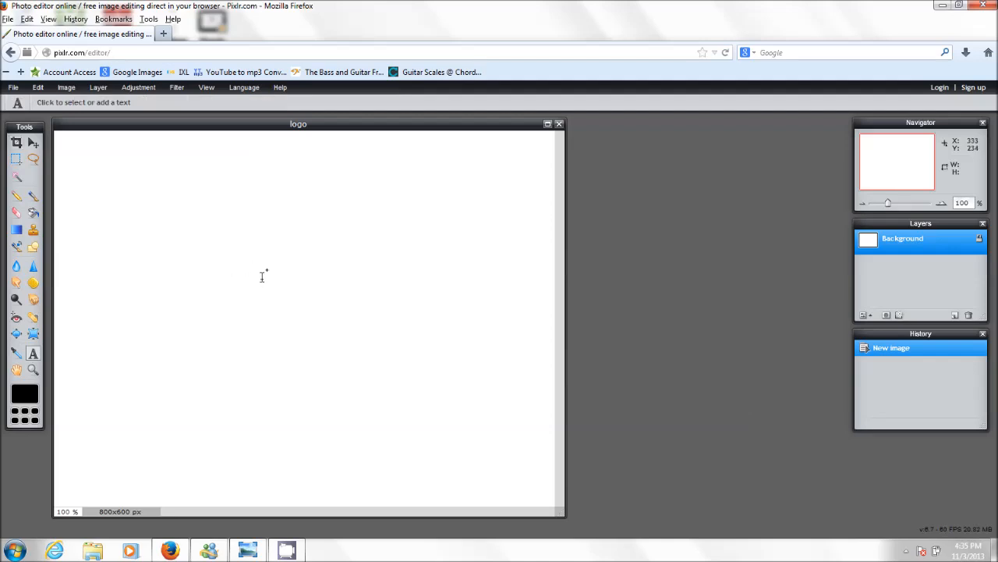
Place a text box near the canvas centre reading 'Joe's construction'.
left_click(266, 273)
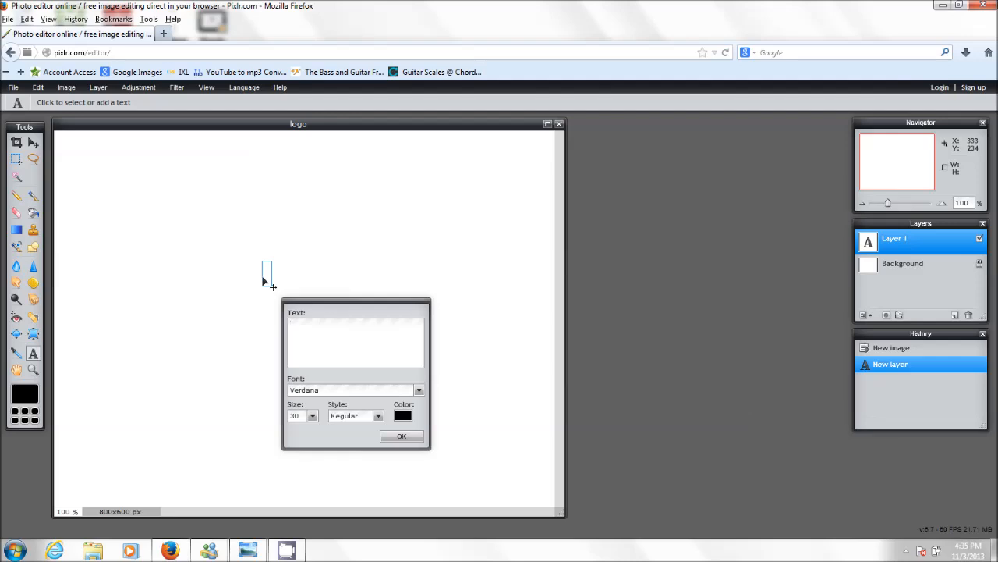
left_click(355, 339)
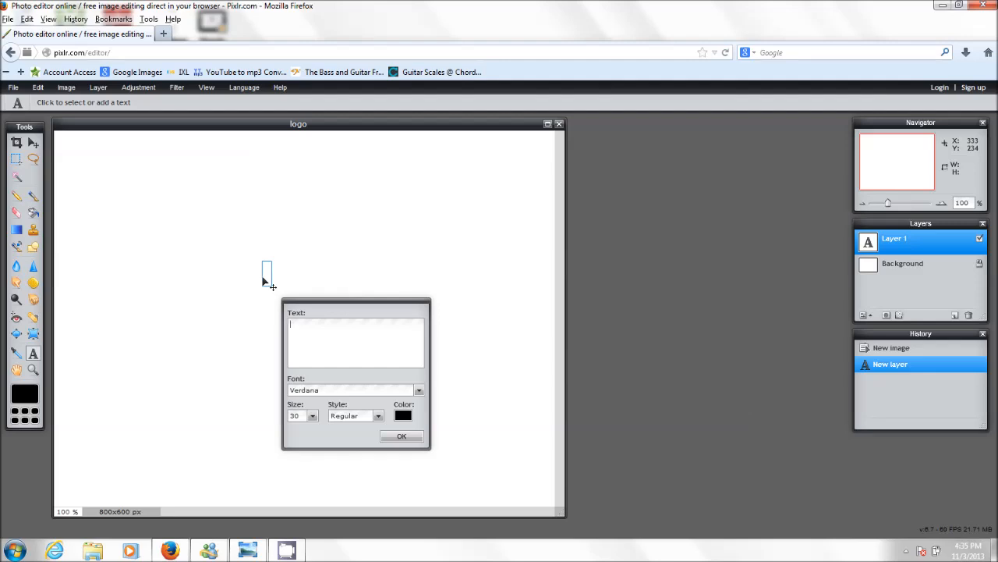
type("Joe")
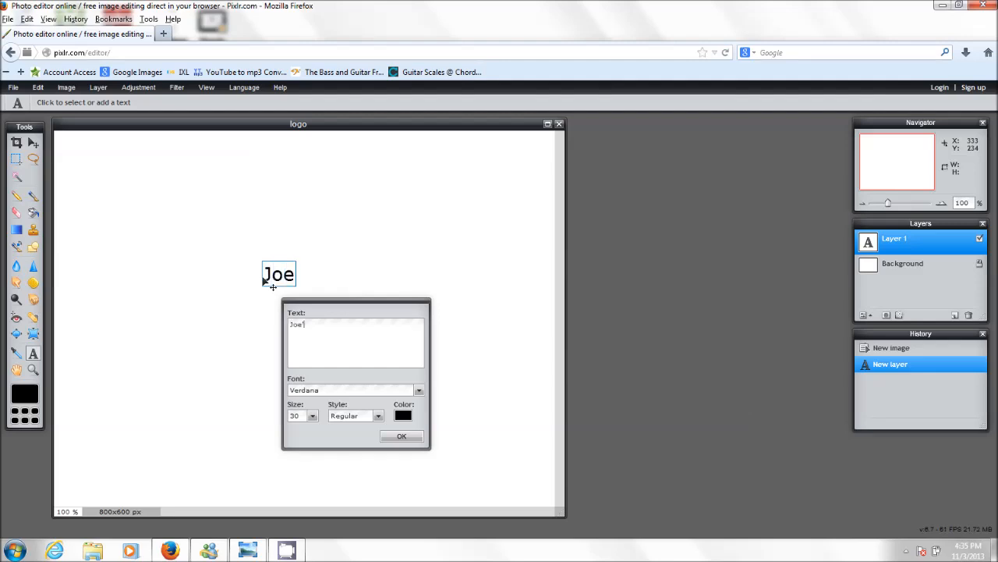
type("'s c")
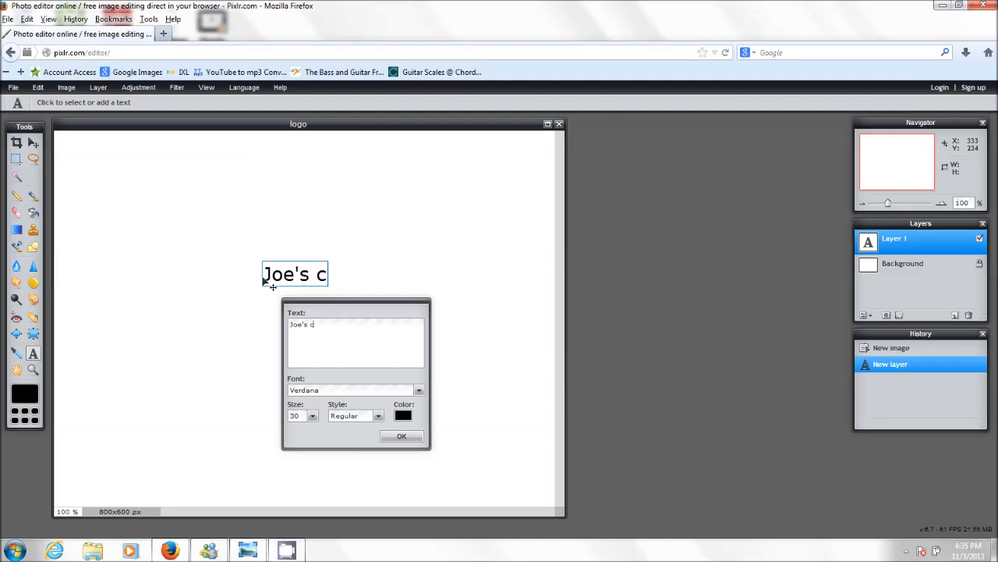
type("onstru")
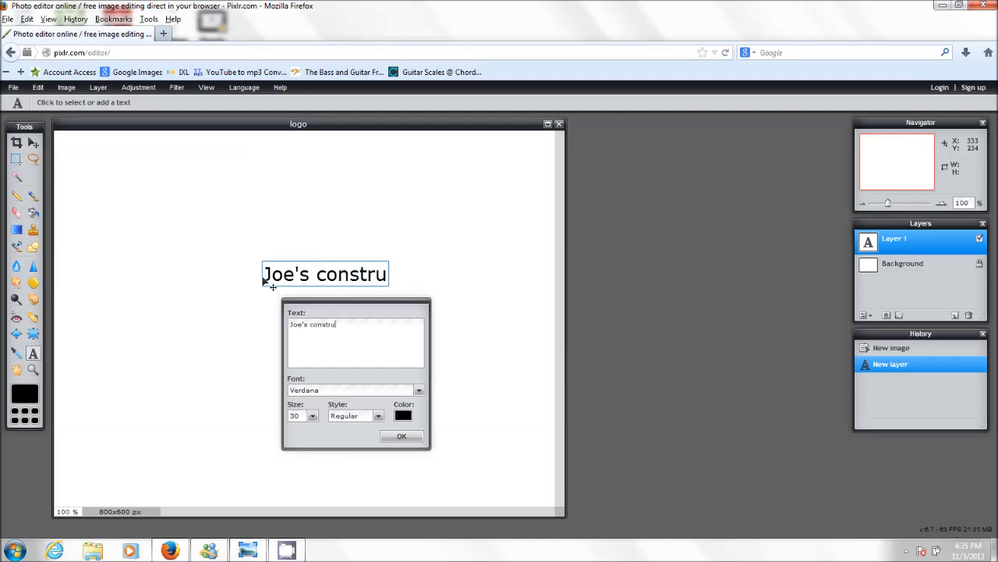
type("ction")
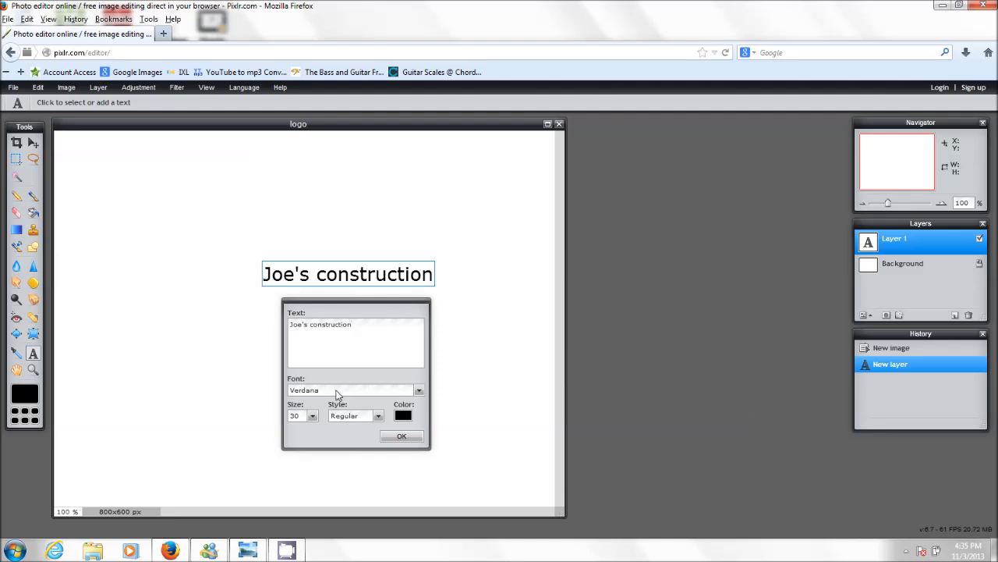
Set the text font to LilyUPC and enlarge its size to 104.
left_click(419, 390)
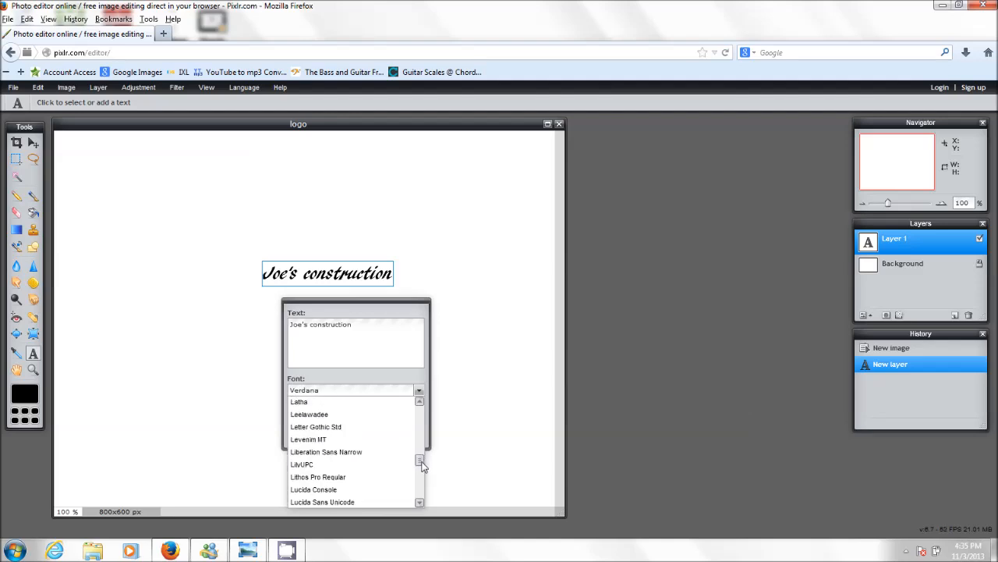
left_click(300, 464)
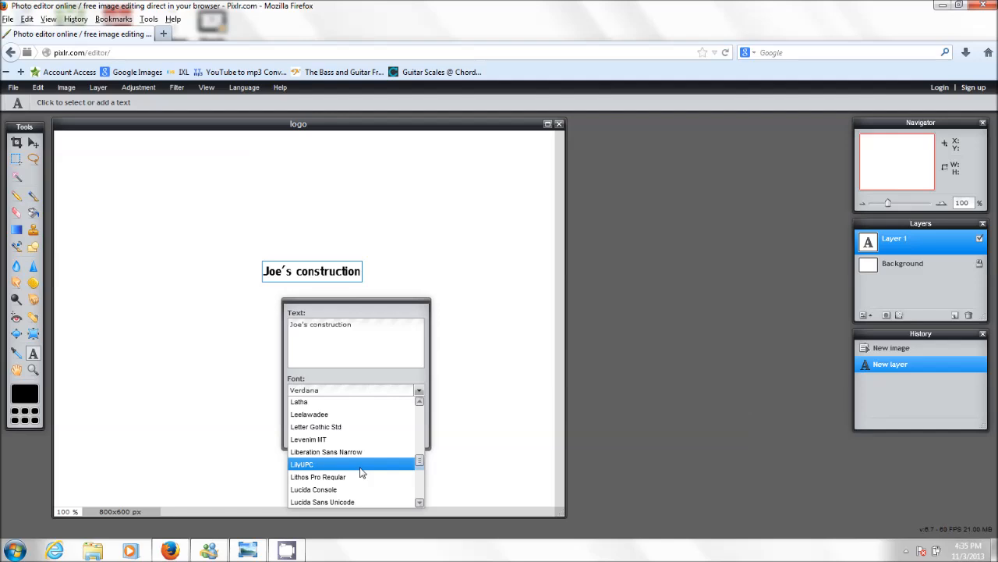
left_click(322, 464)
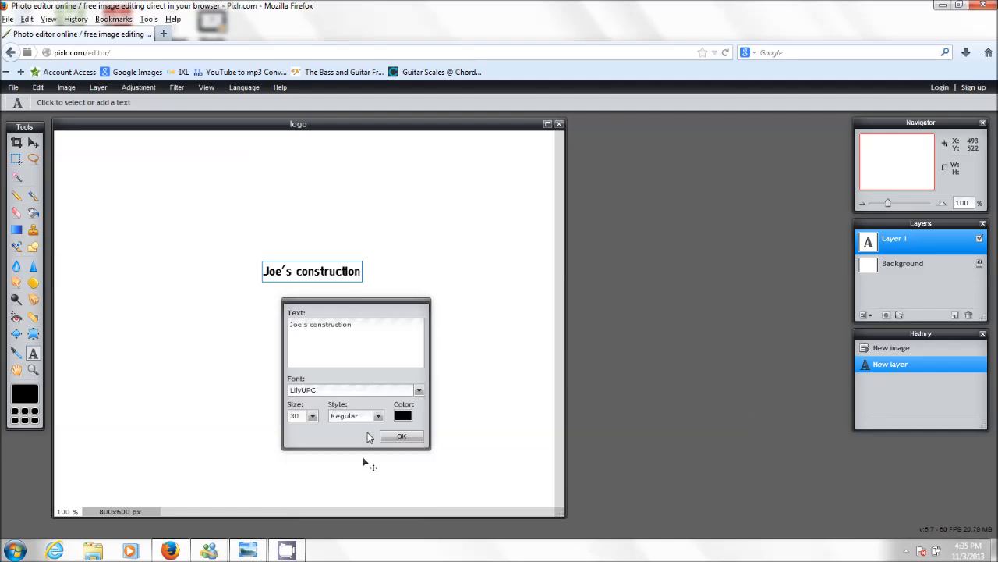
left_click(316, 414)
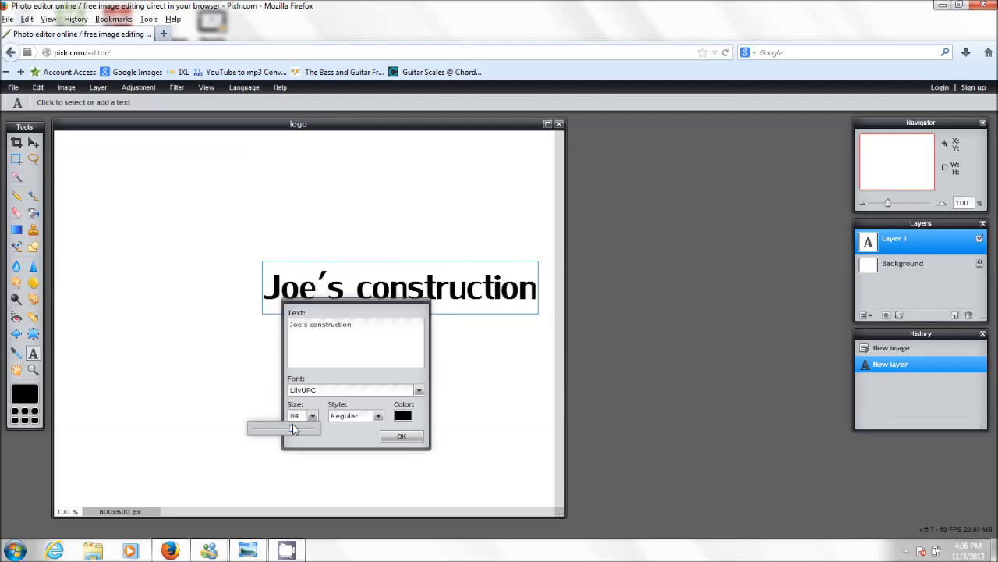
left_click_drag(292, 429, 304, 429)
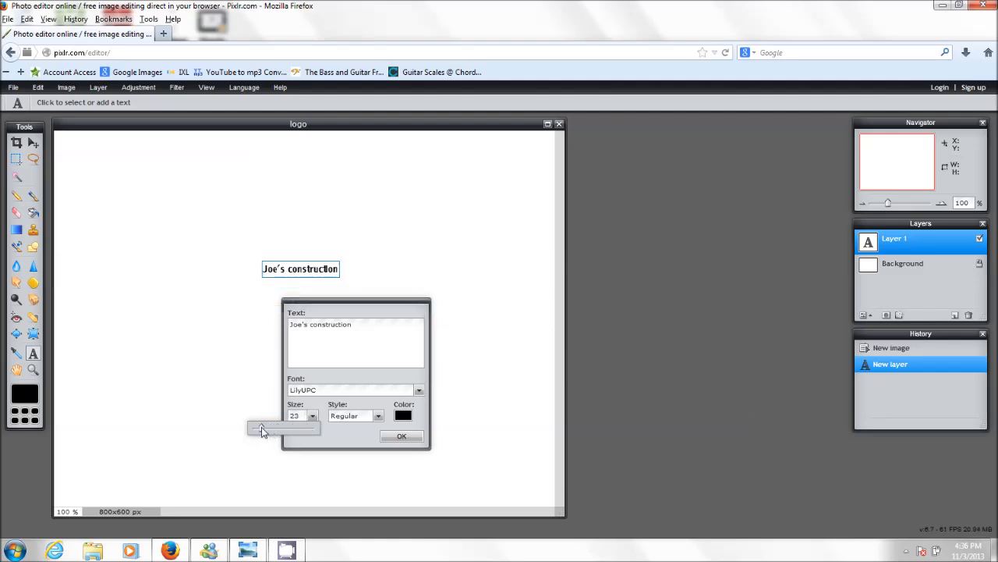
left_click_drag(261, 429, 303, 429)
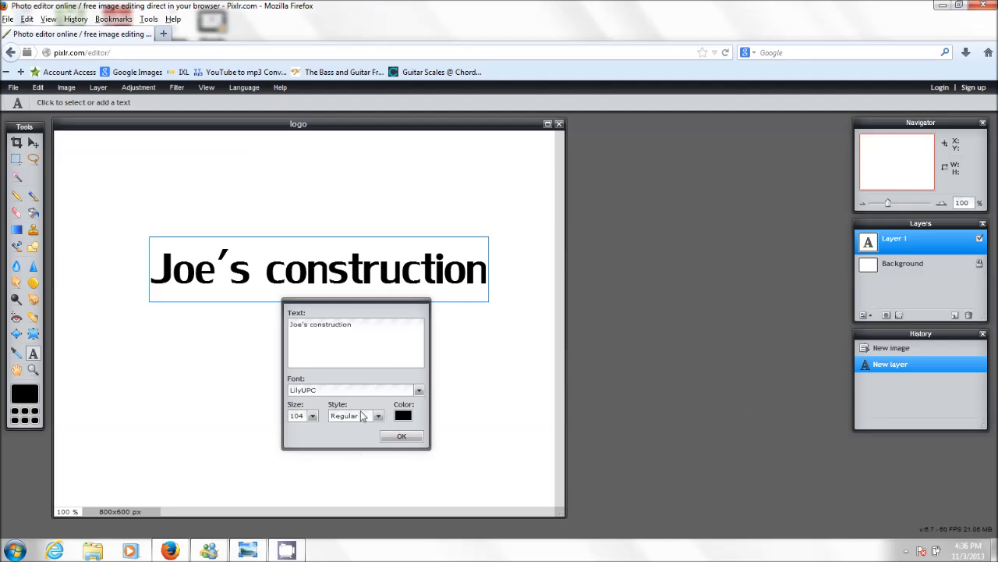
Make the text italic in dark green (056316) and apply it to the image.
left_click(376, 415)
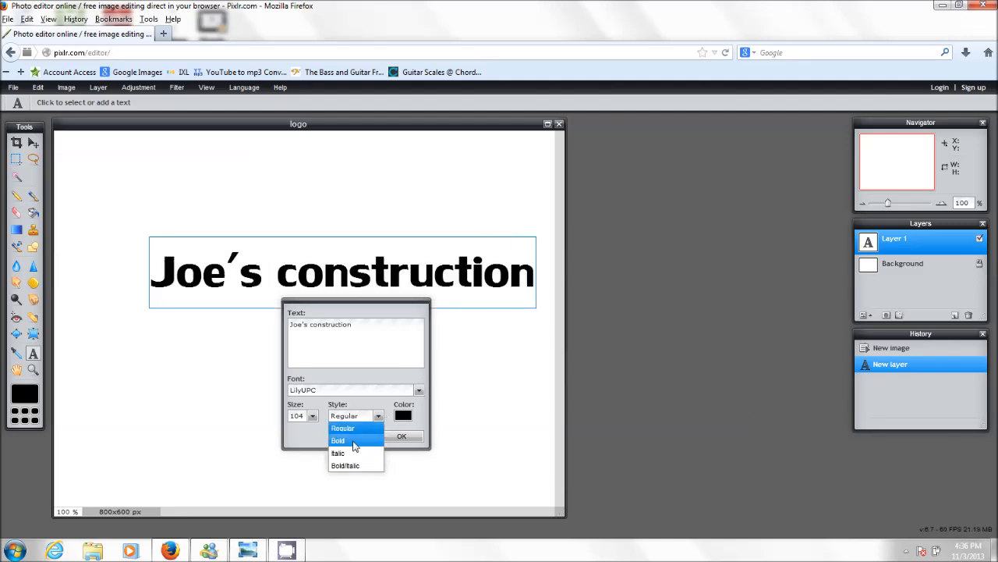
left_click(336, 453)
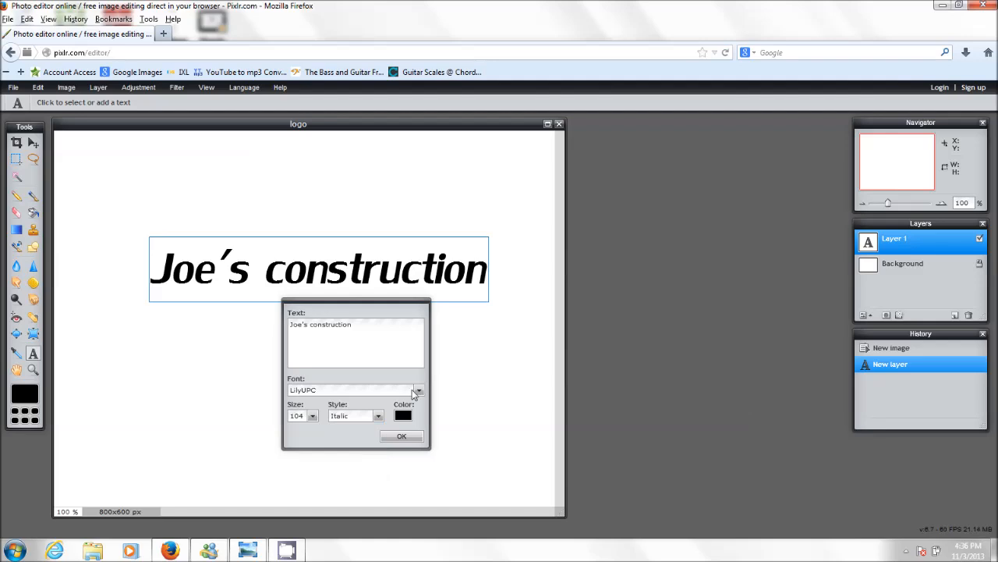
left_click(405, 414)
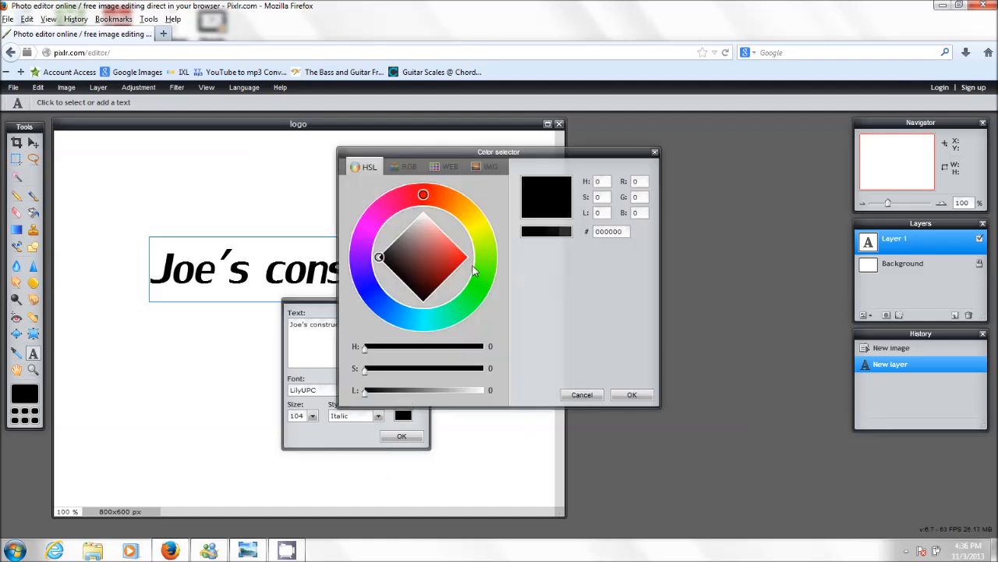
left_click(471, 298)
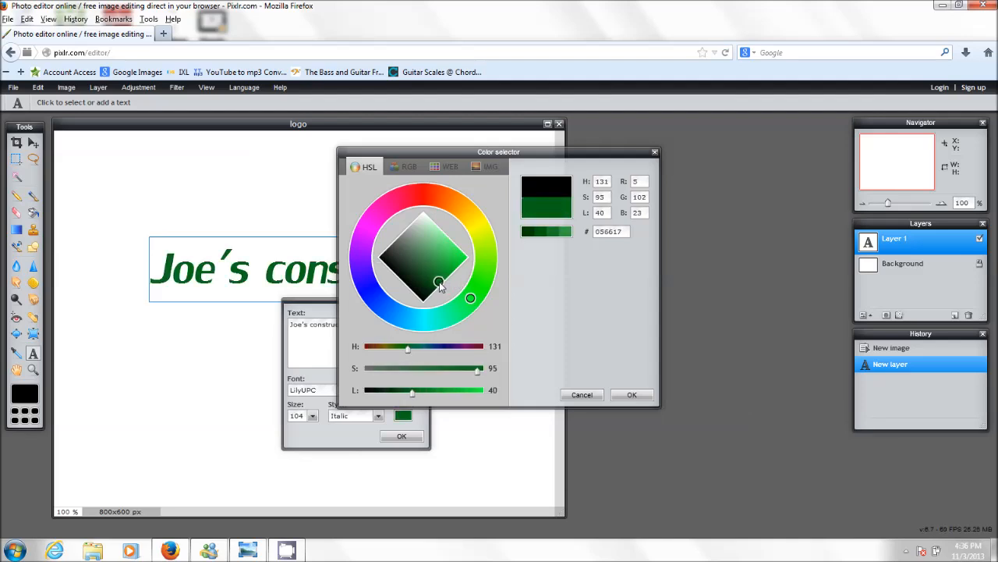
left_click_drag(439, 283, 437, 282)
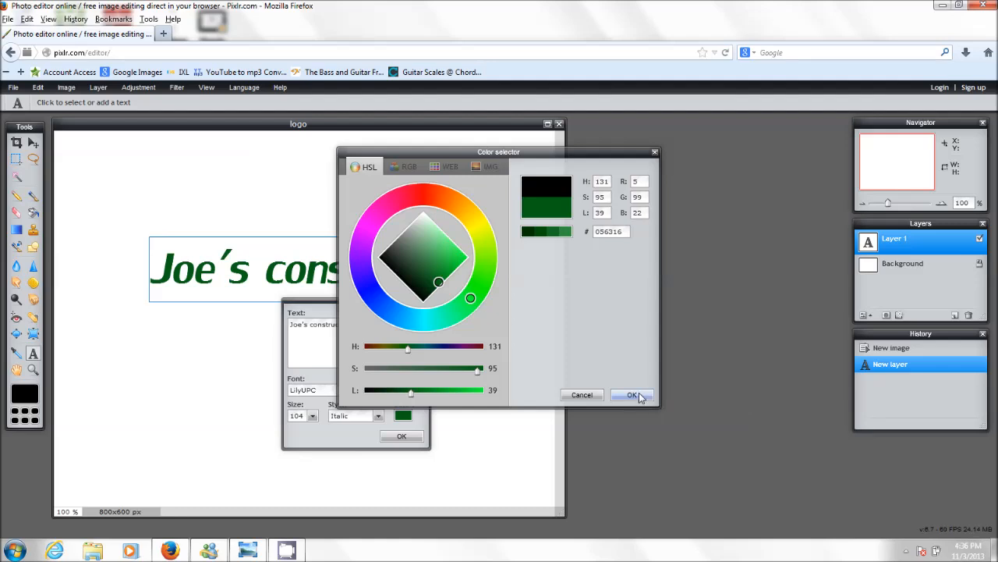
left_click(632, 395)
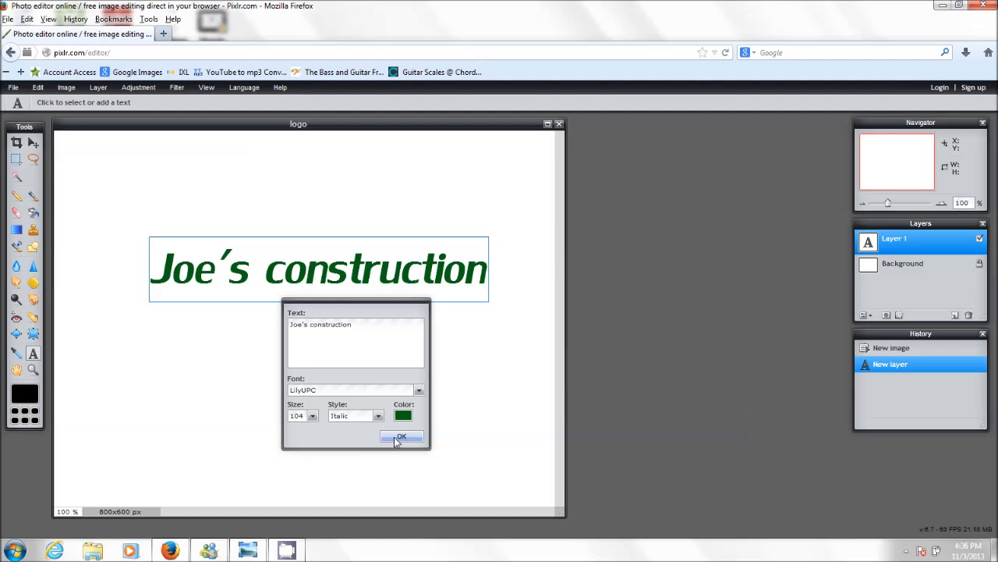
left_click(403, 436)
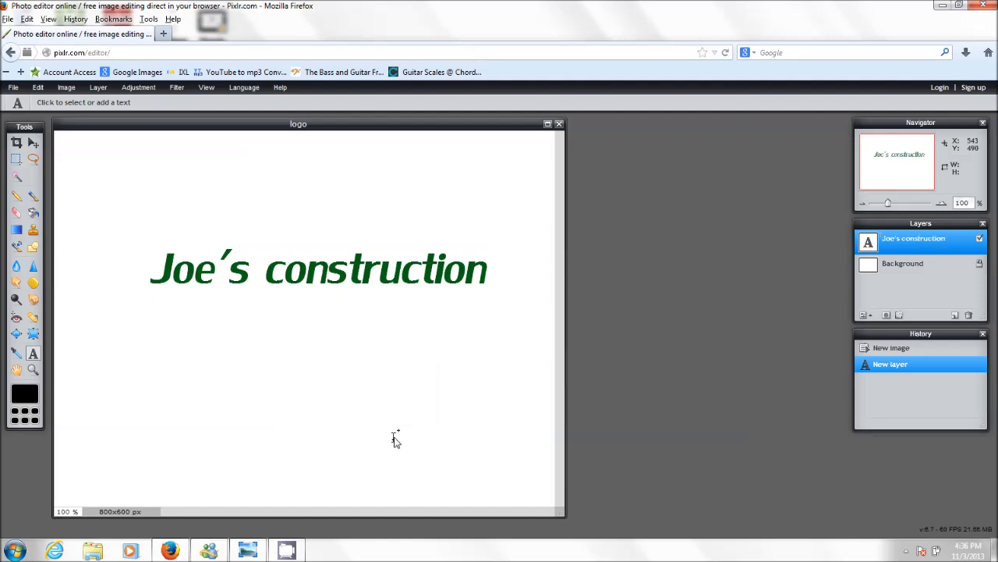
Nudge the text slightly up-left with the Move tool and rasterize its layer.
left_click(33, 143)
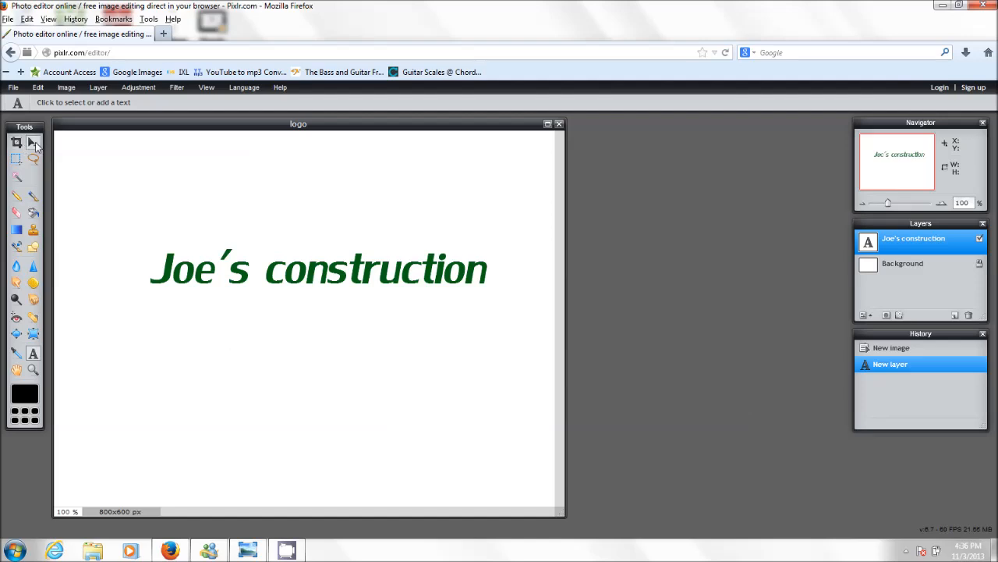
left_click(33, 142)
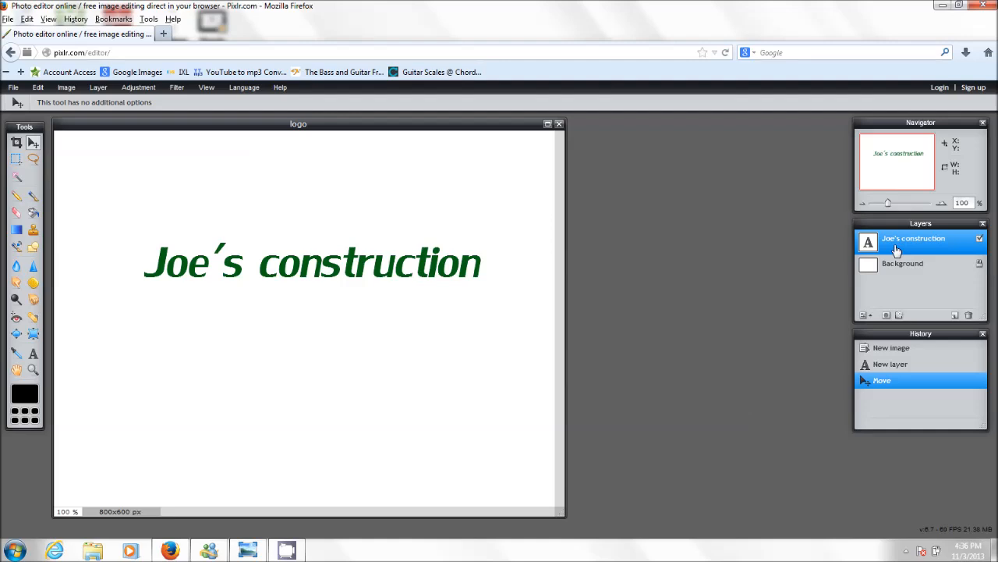
right_click(914, 238)
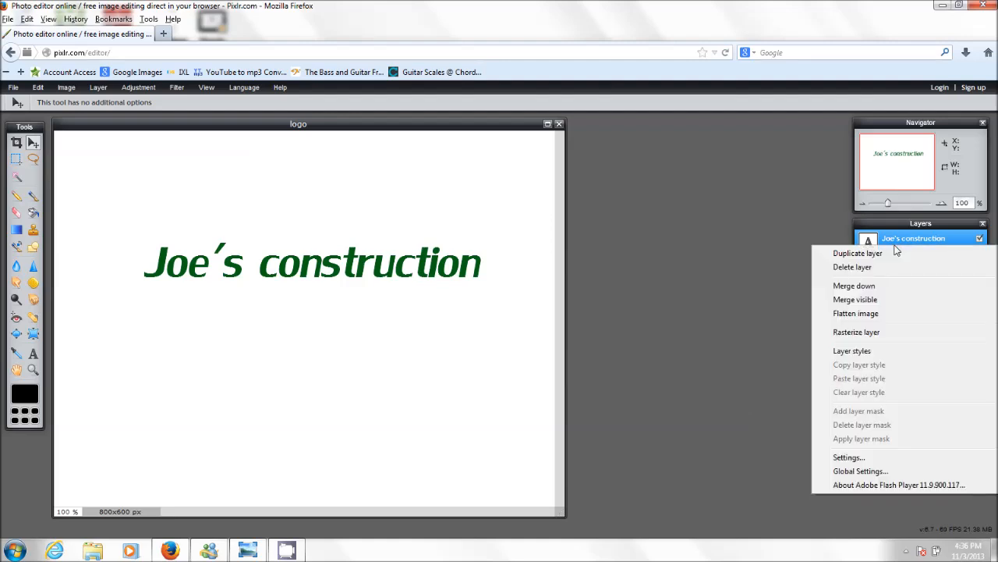
mouse_move(882, 320)
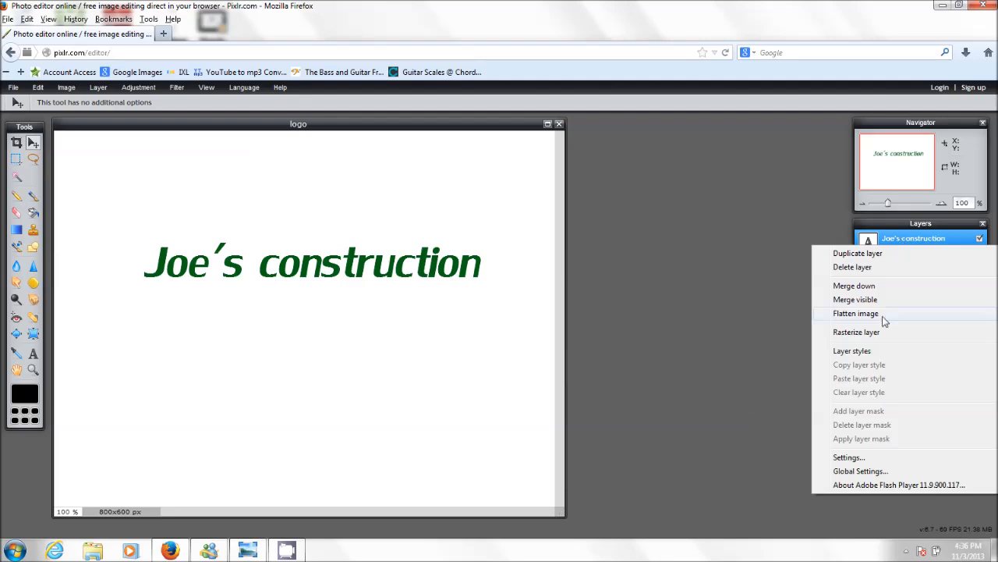
mouse_move(880, 336)
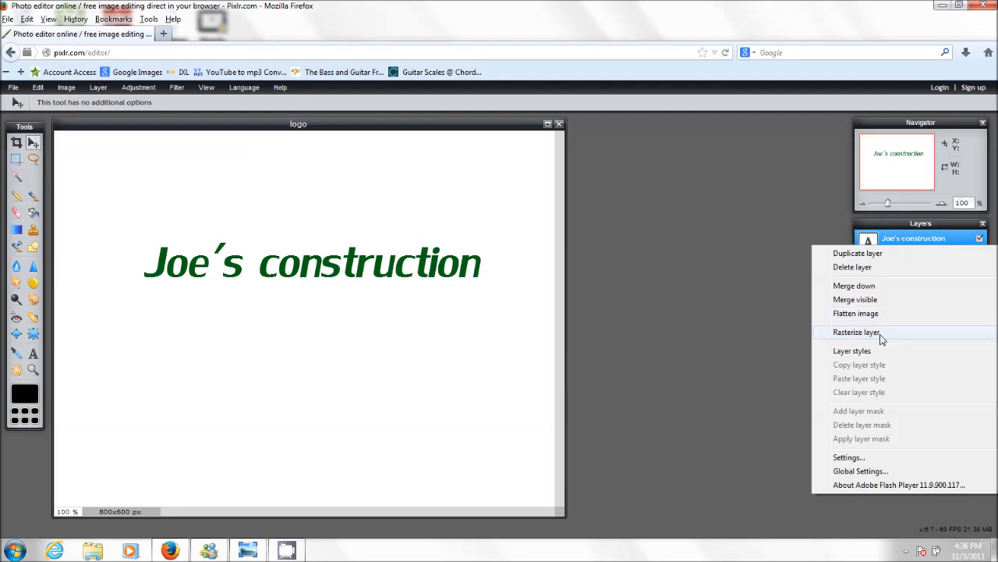
left_click(857, 331)
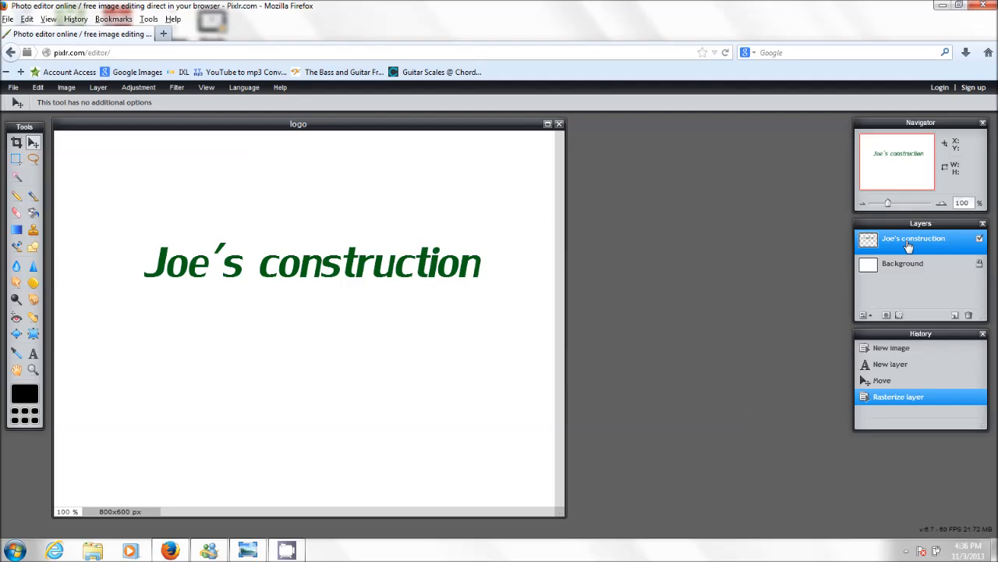
right_click(908, 242)
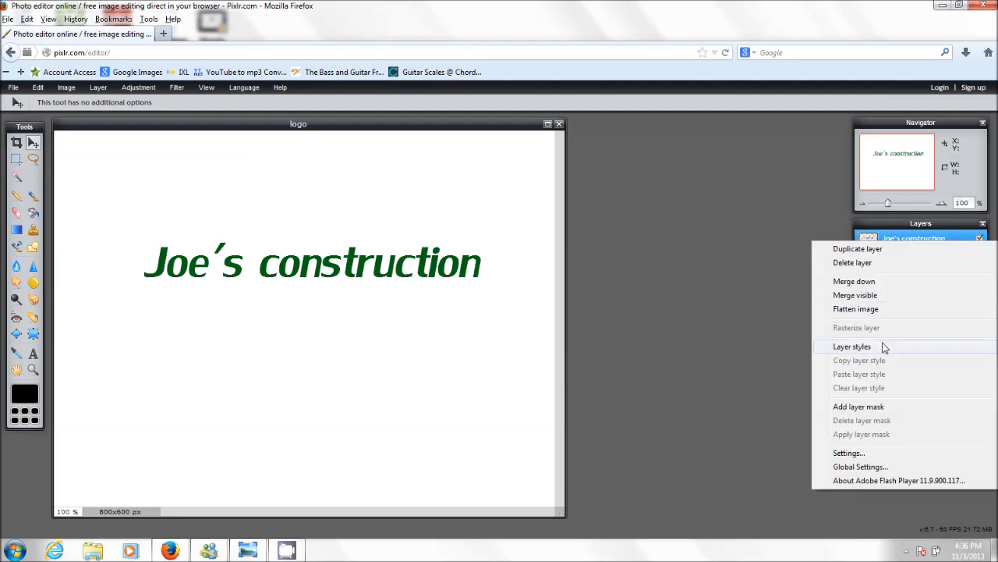
Enable a drop shadow in Layer styles, settling on opacity 75 and distance 10.
left_click(857, 328)
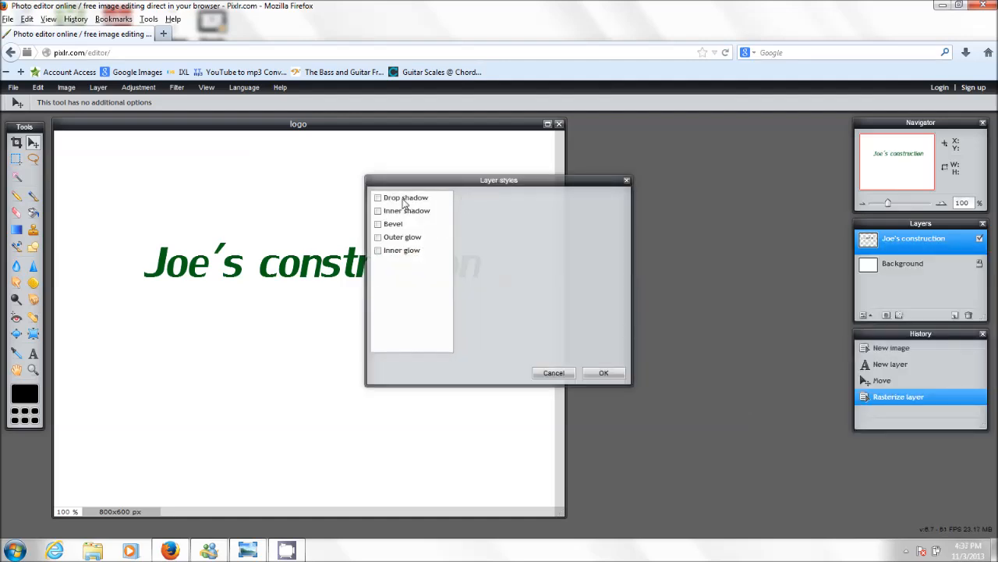
left_click(377, 198)
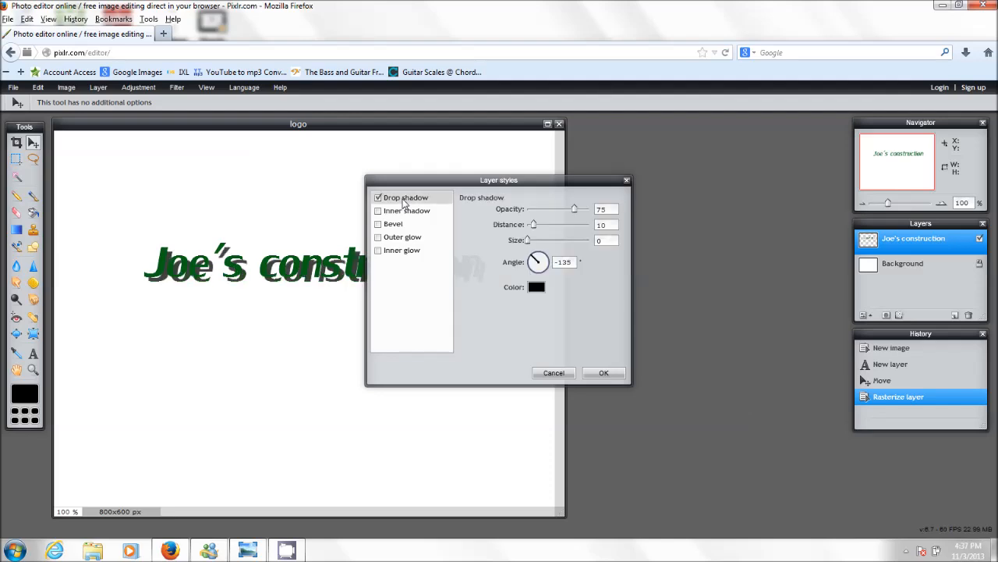
mouse_move(584, 218)
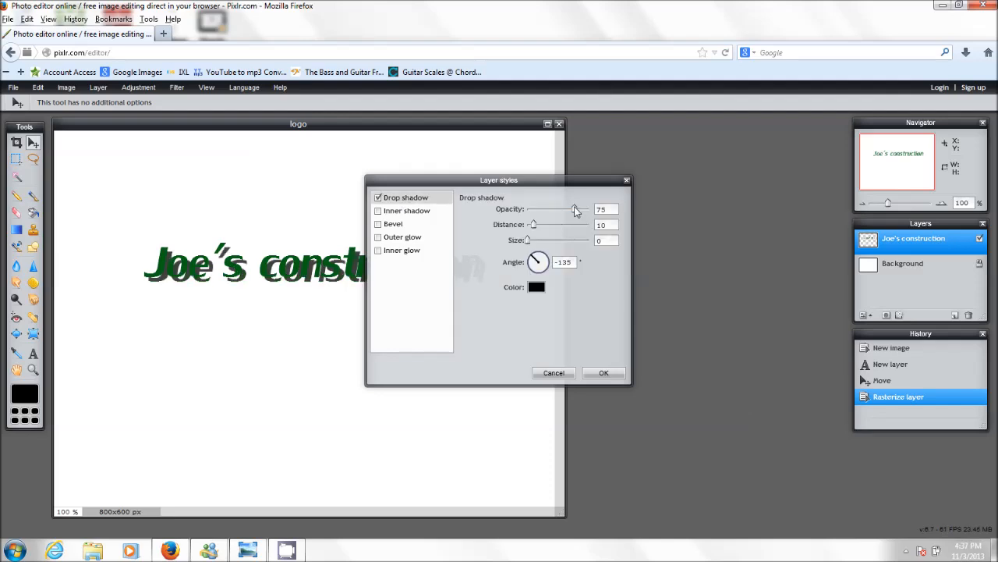
left_click_drag(576, 209, 566, 209)
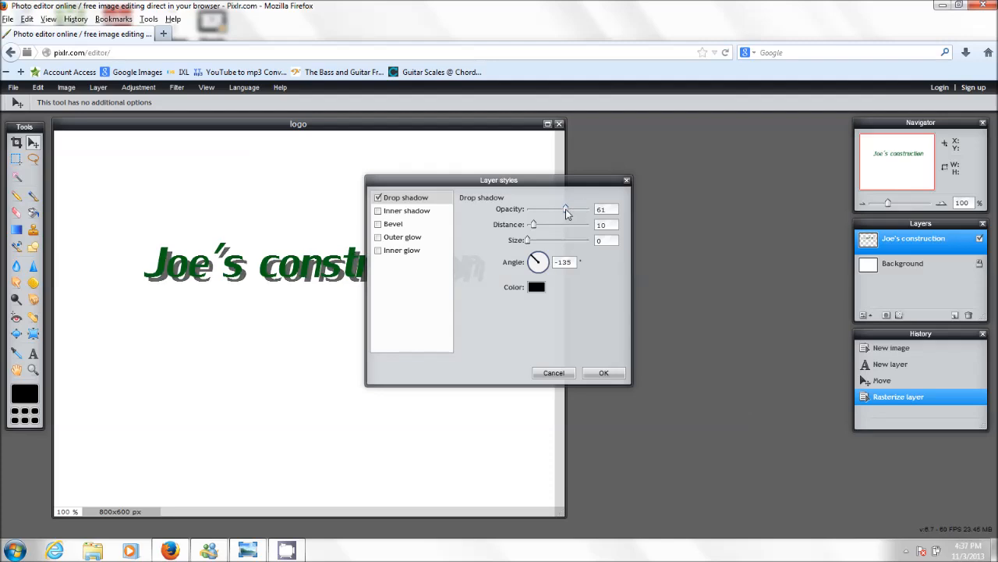
left_click_drag(566, 209, 559, 209)
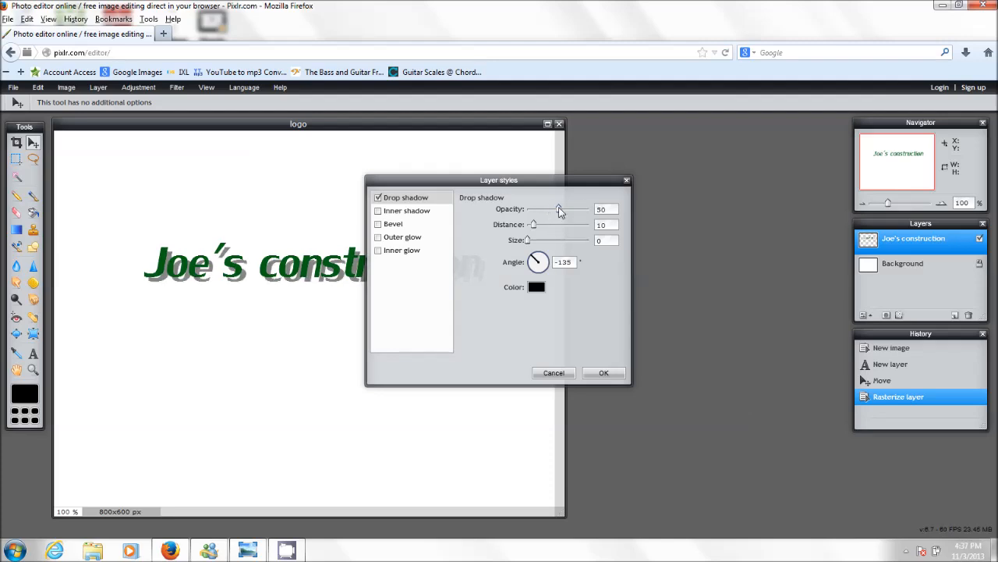
left_click_drag(560, 209, 544, 209)
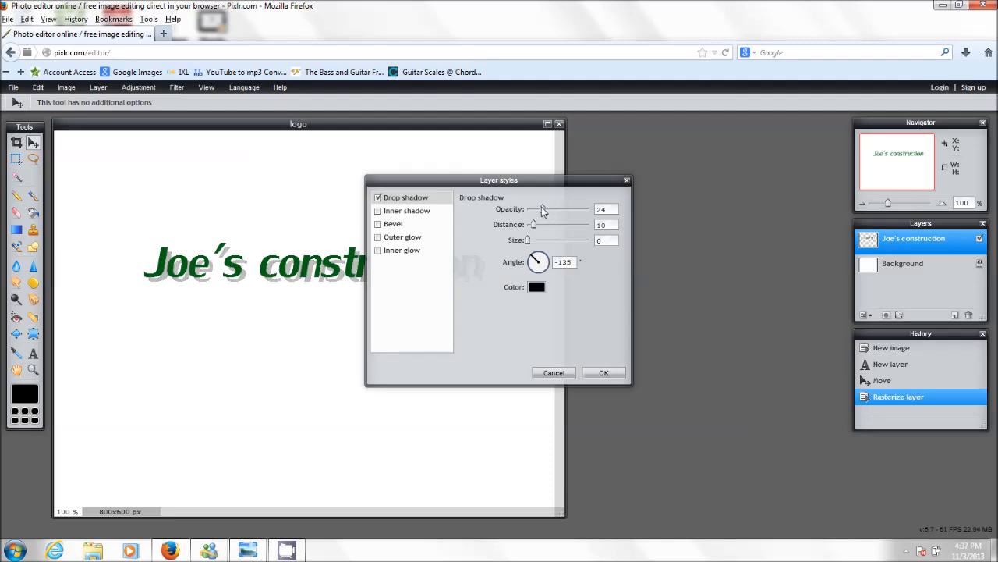
left_click_drag(542, 209, 532, 209)
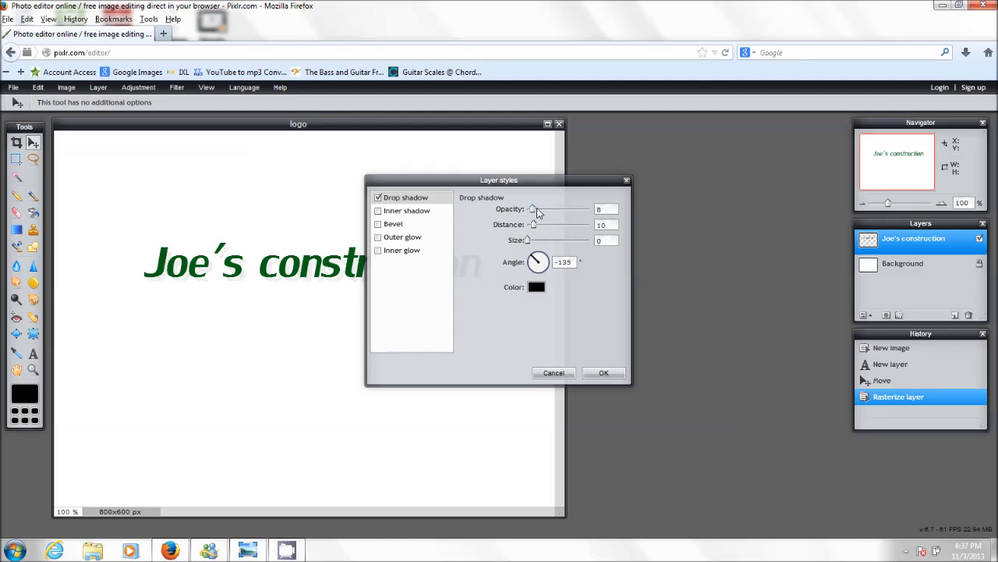
left_click_drag(533, 209, 581, 209)
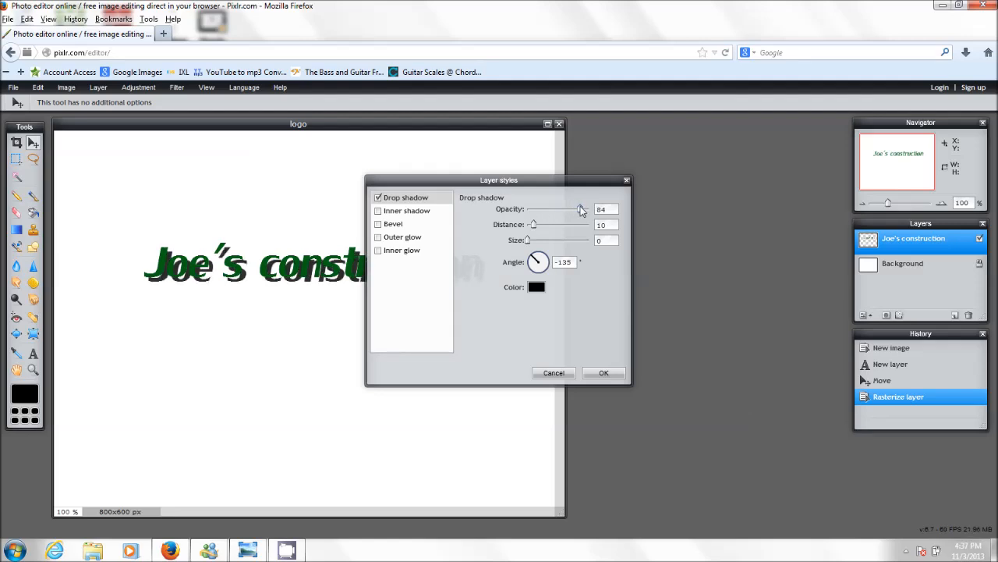
left_click_drag(581, 209, 540, 209)
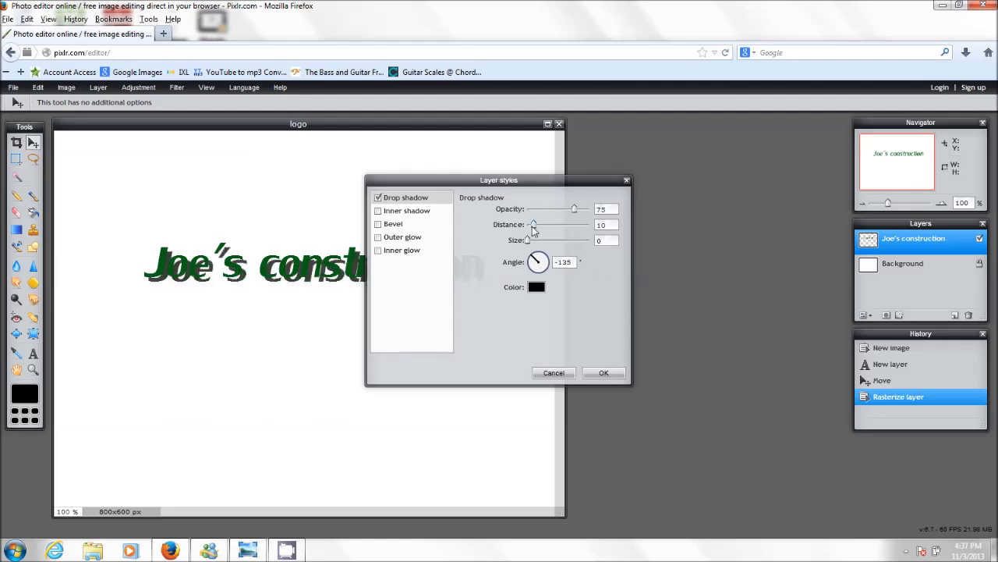
left_click_drag(533, 224, 544, 224)
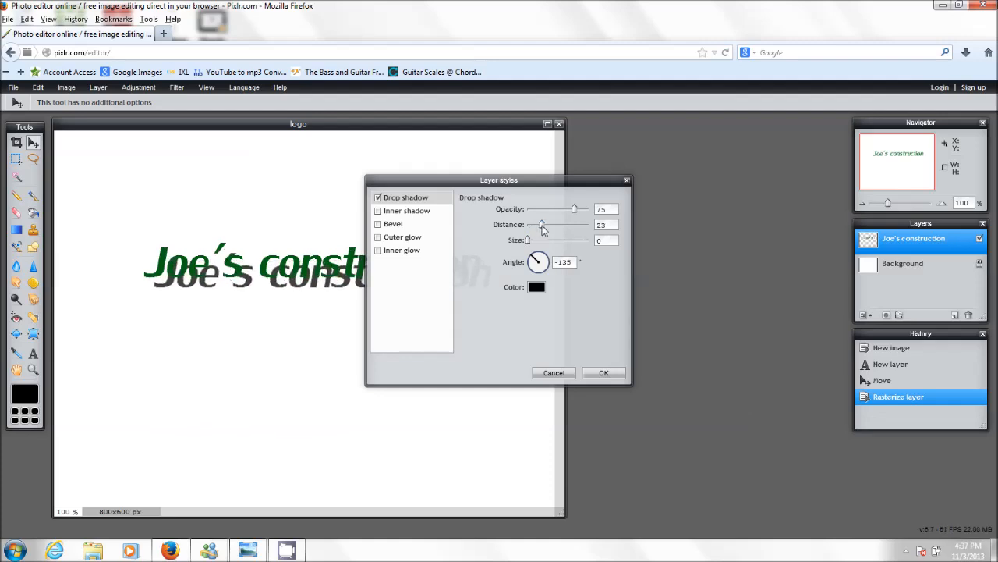
left_click_drag(542, 224, 583, 224)
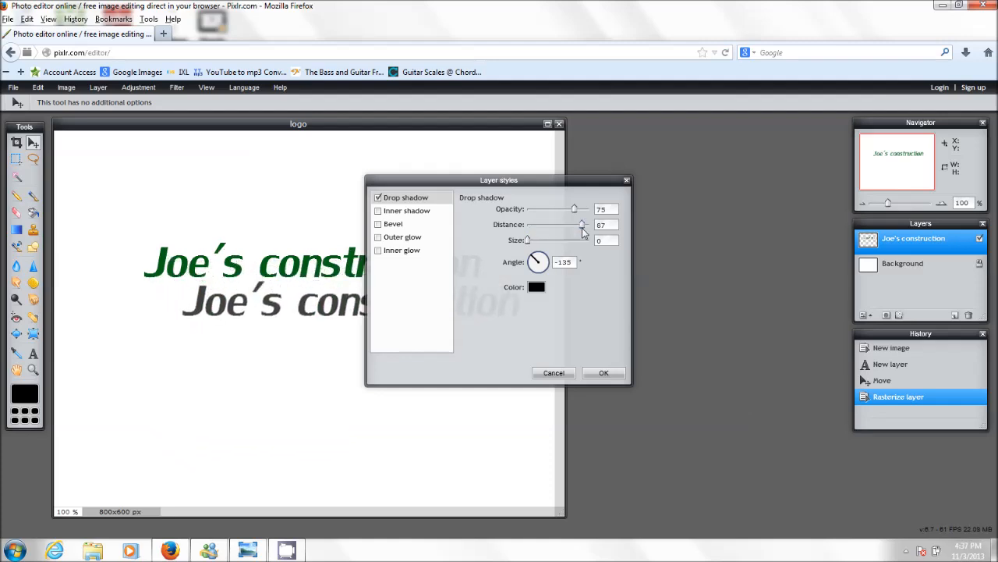
left_click_drag(582, 225, 535, 225)
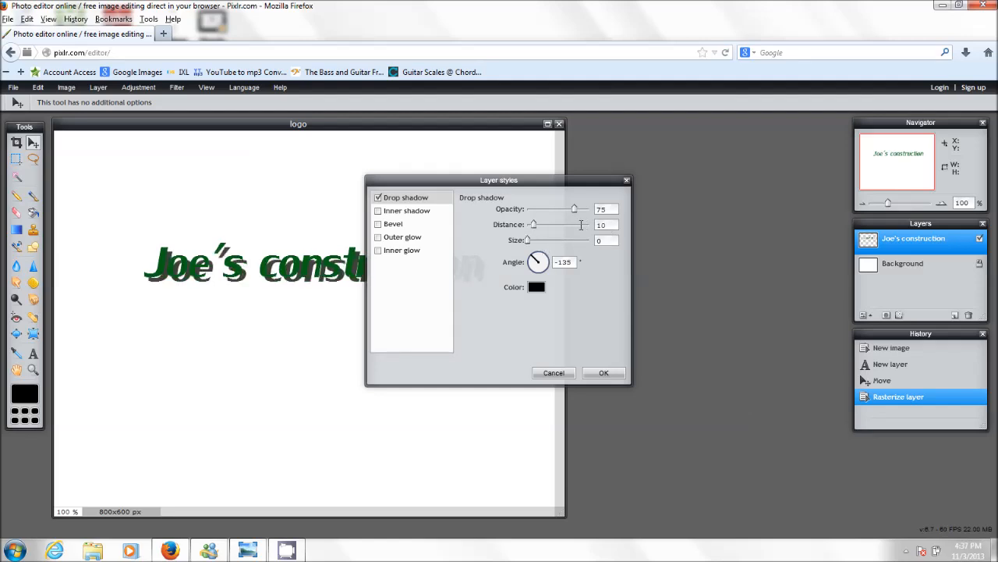
mouse_move(513, 235)
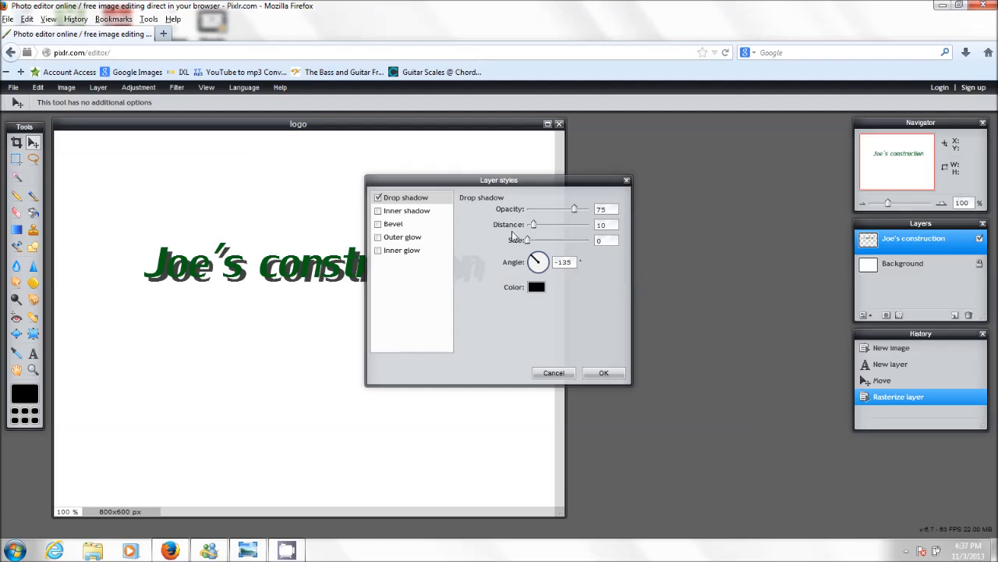
mouse_move(583, 303)
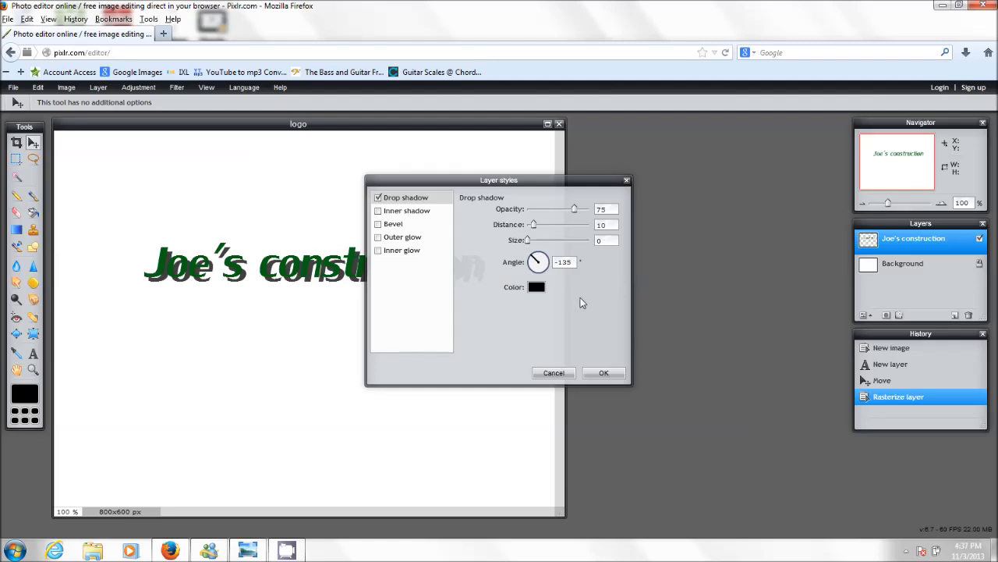
mouse_move(546, 310)
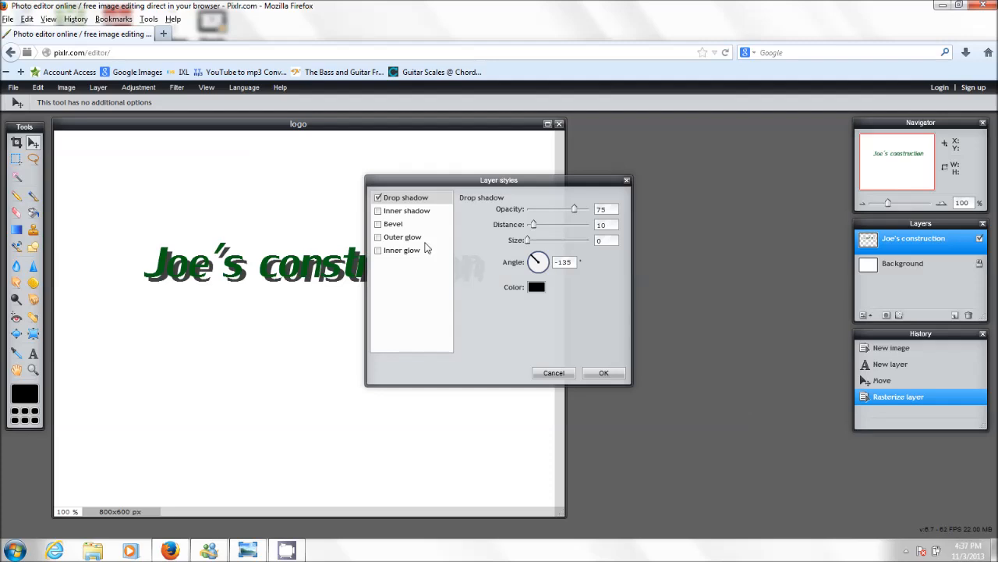
Add a bright red outer glow to the text and confirm both layer styles.
left_click(378, 236)
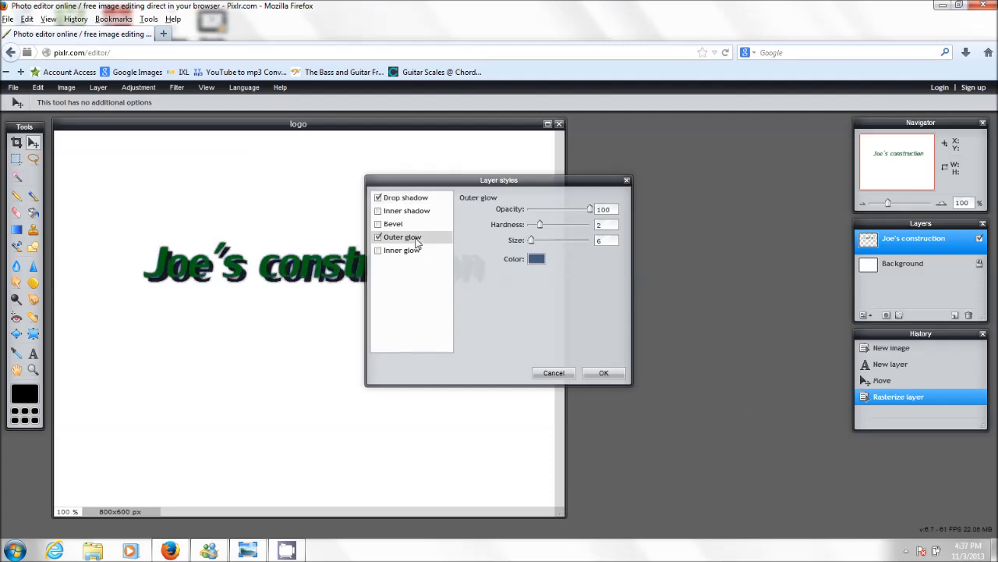
mouse_move(541, 264)
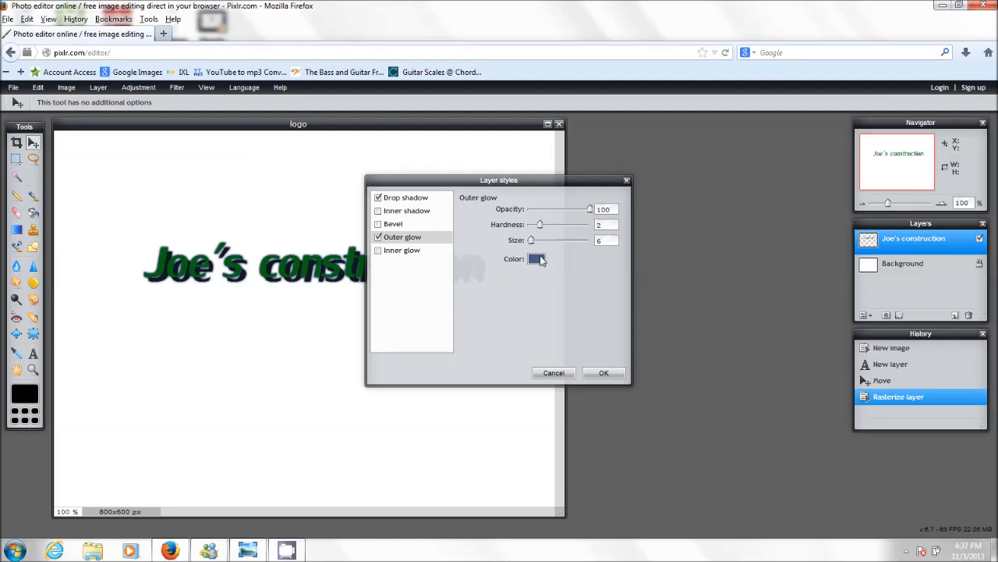
left_click(537, 259)
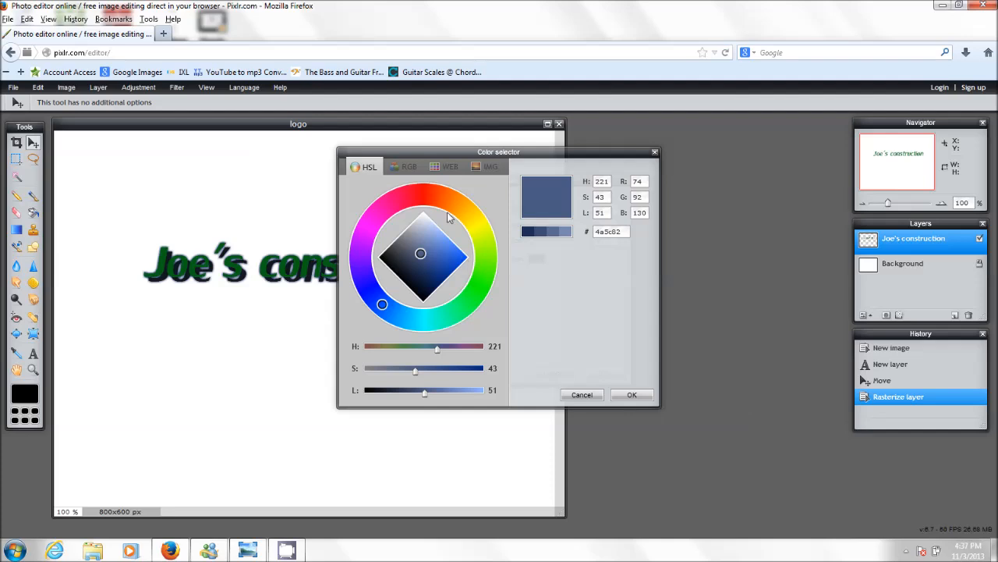
left_click(420, 194)
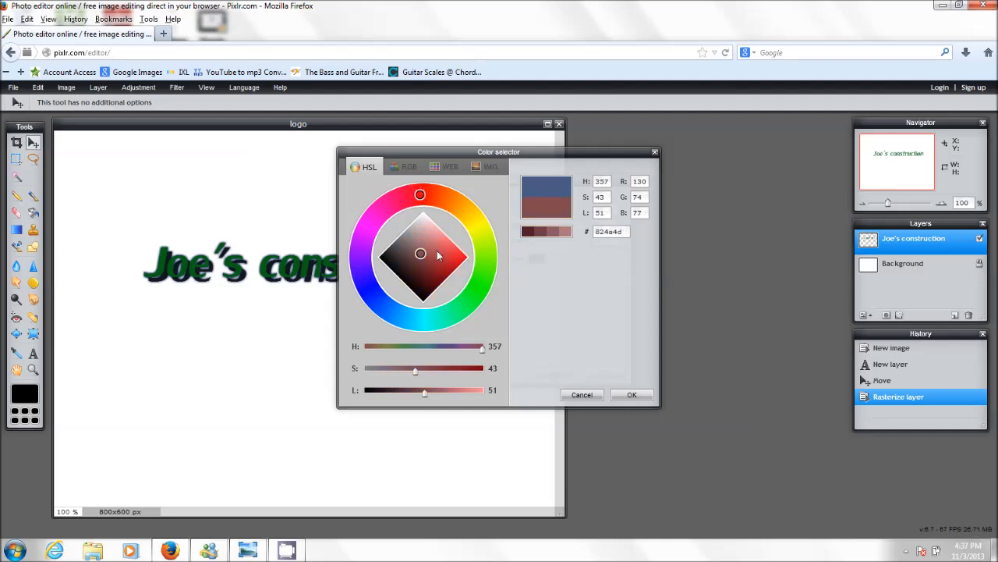
left_click(468, 257)
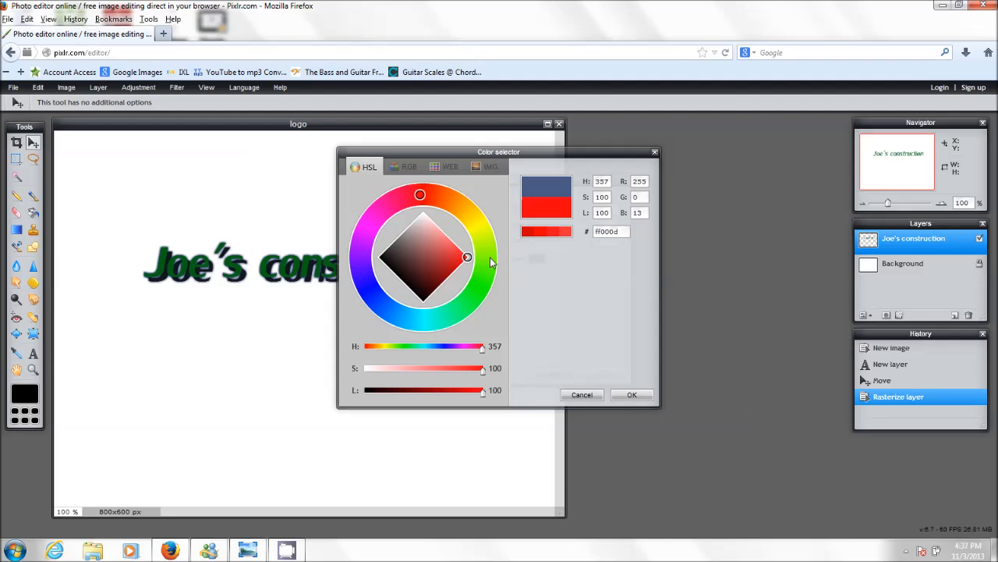
left_click(632, 395)
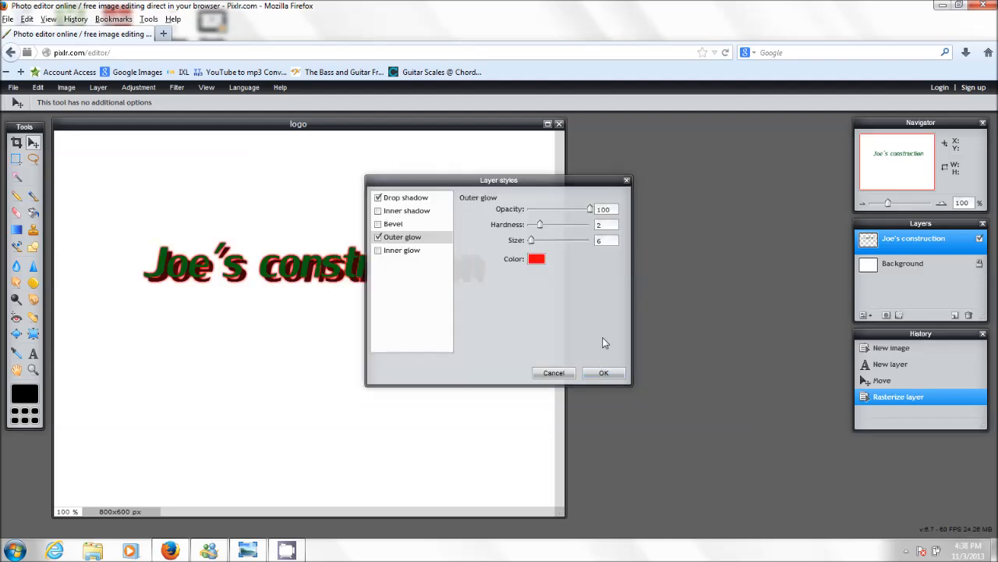
left_click(604, 373)
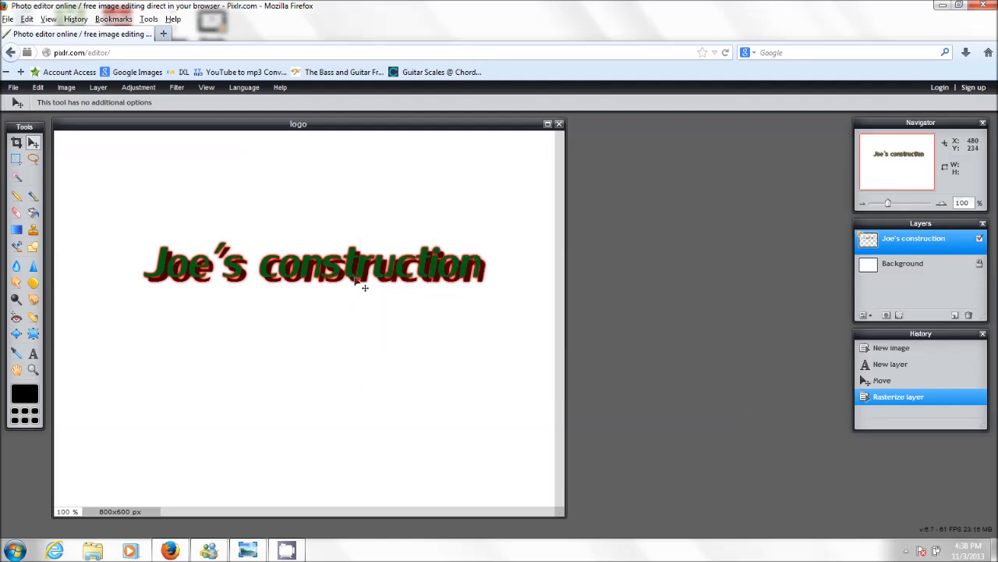
Scale the text larger with Free transform, shift it left, and select the Move tool.
left_click(15, 159)
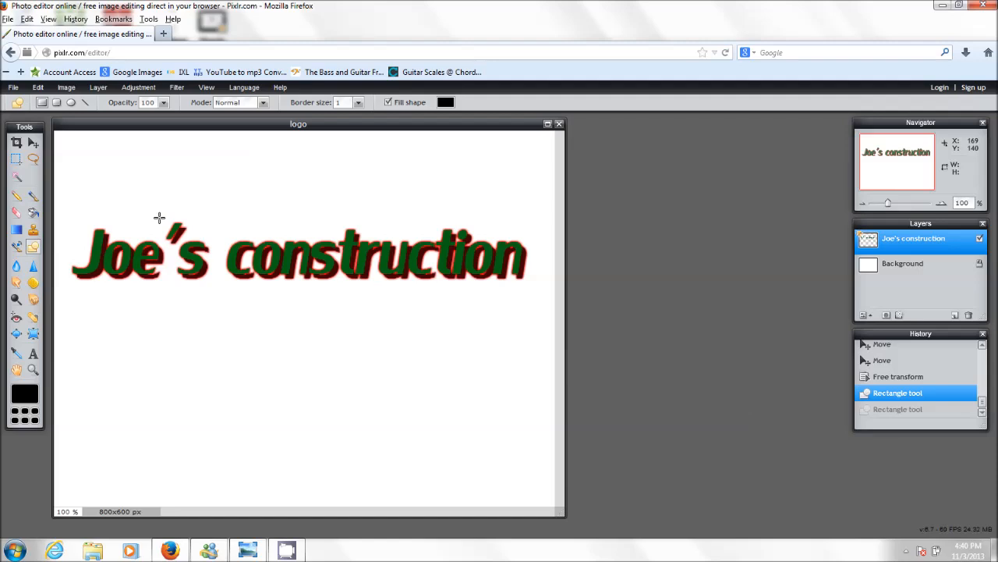
left_click(34, 142)
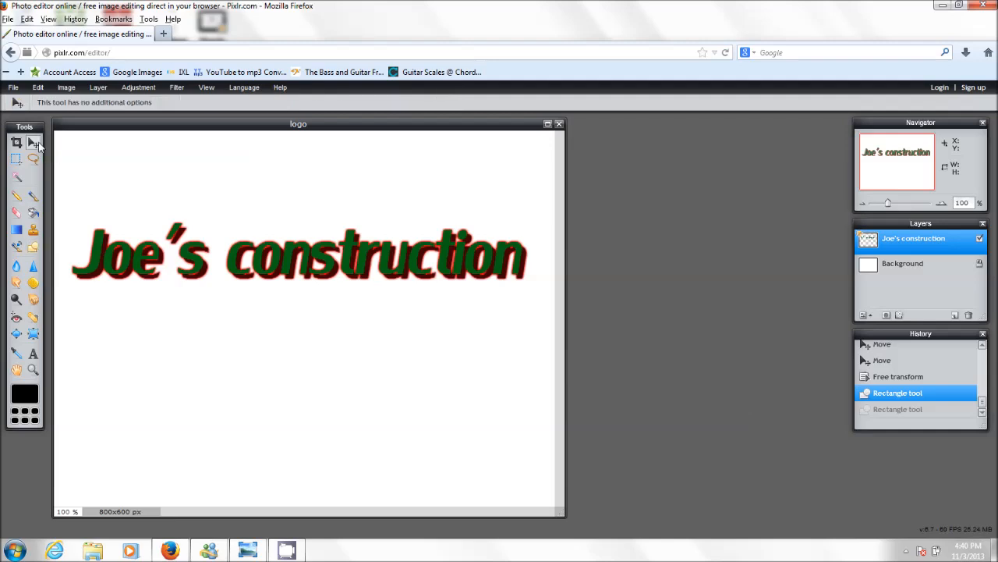
mouse_move(540, 300)
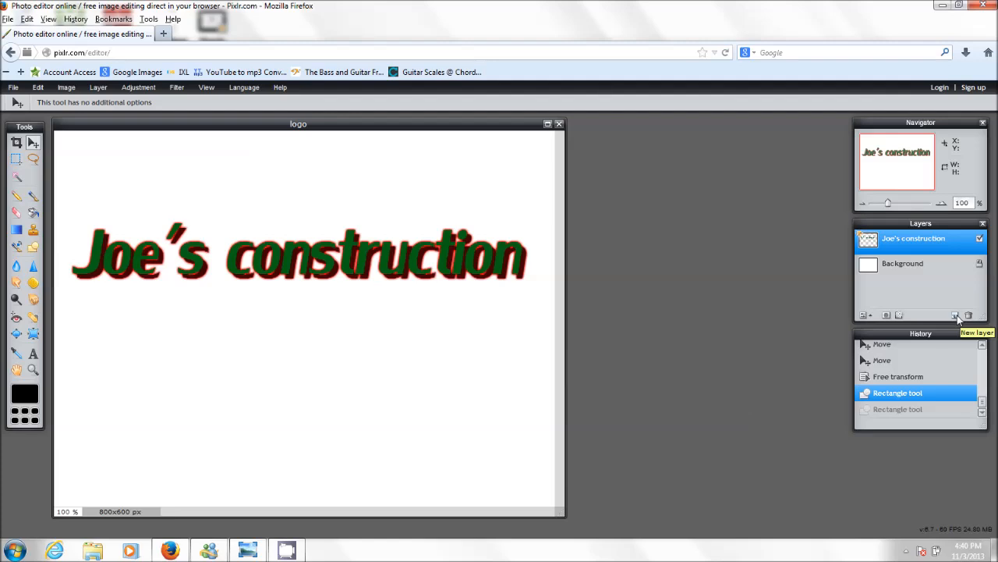
Add an empty Layer 2 above the glowing 'Joe's construction' text layer.
left_click(953, 313)
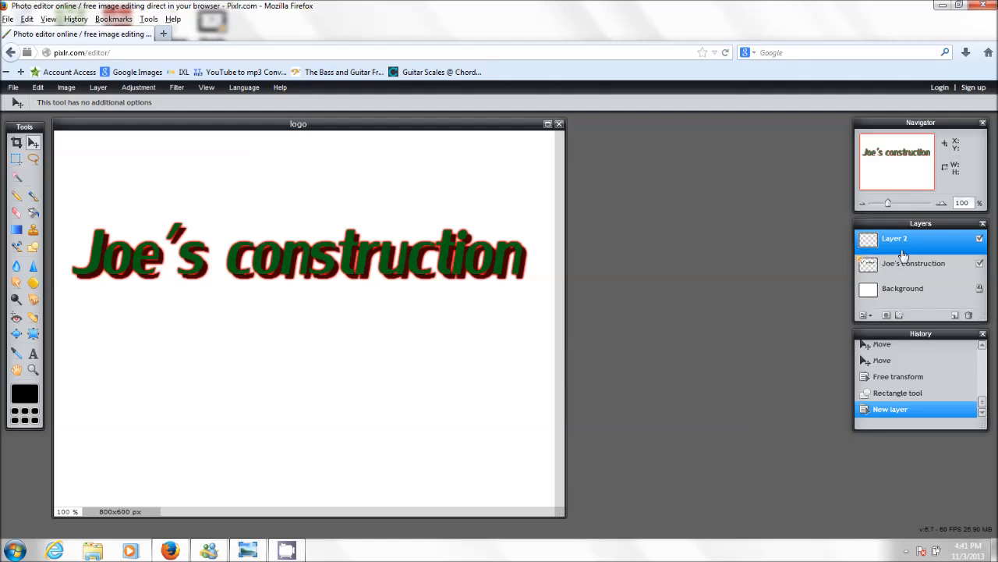
mouse_move(903, 297)
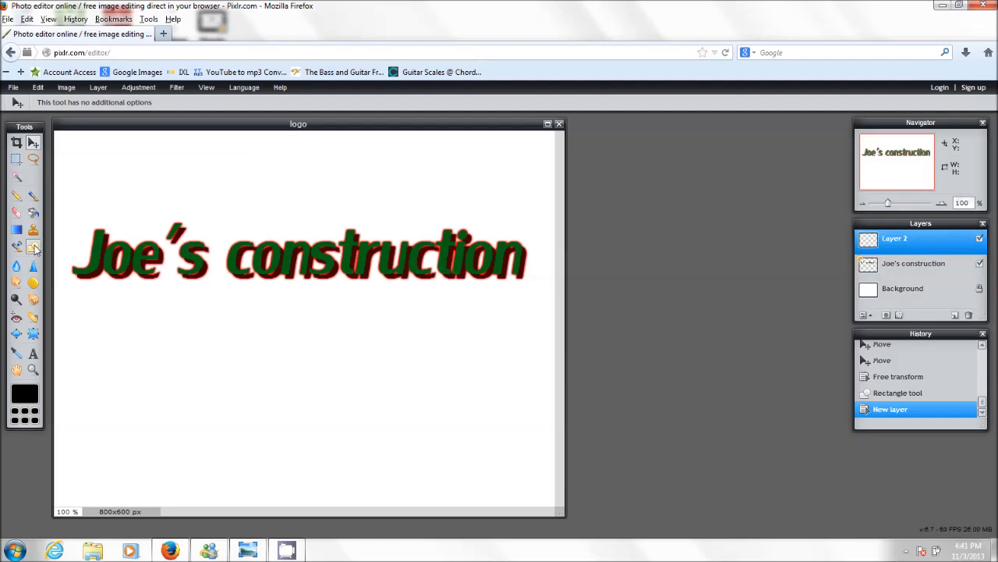
mouse_move(33, 247)
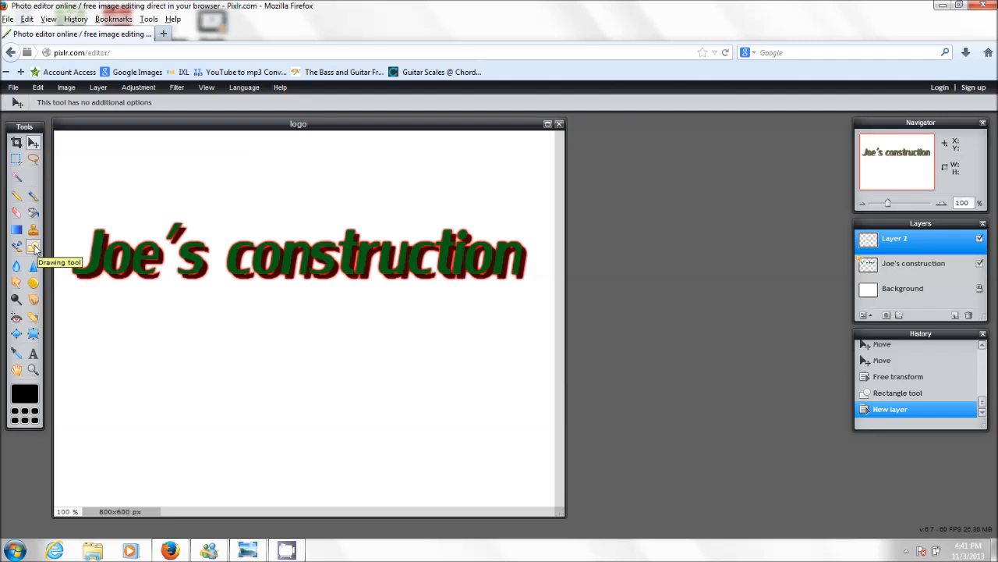
Draw a long, thin filled black rectangle under the text on Layer 2 and nudge it lower.
left_click(15, 245)
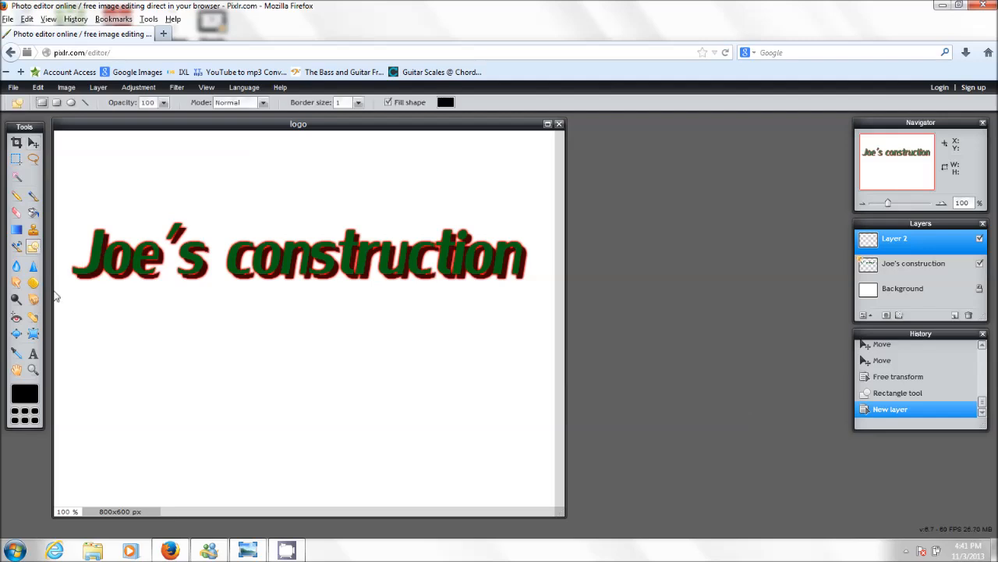
mouse_move(61, 282)
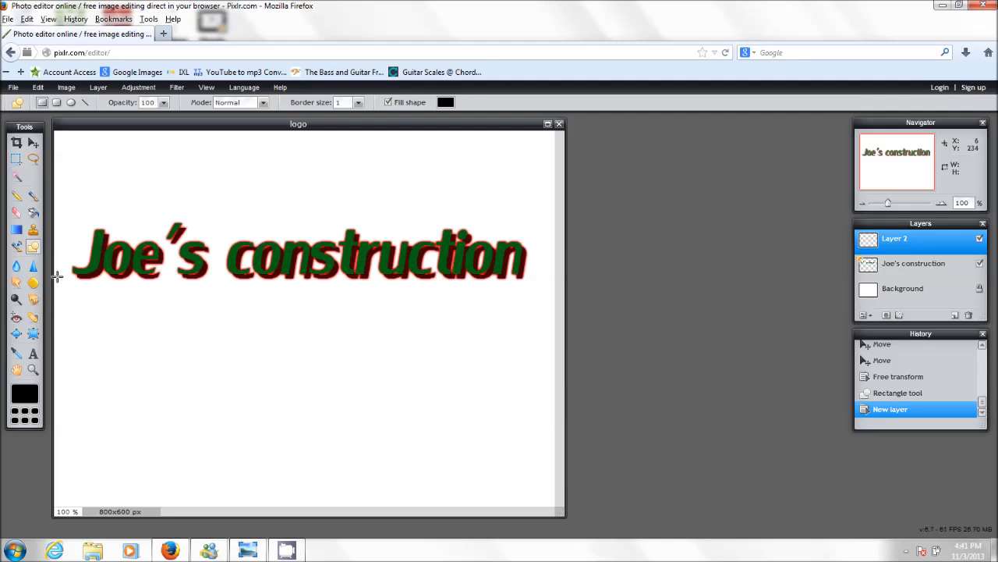
left_click_drag(57, 277, 351, 313)
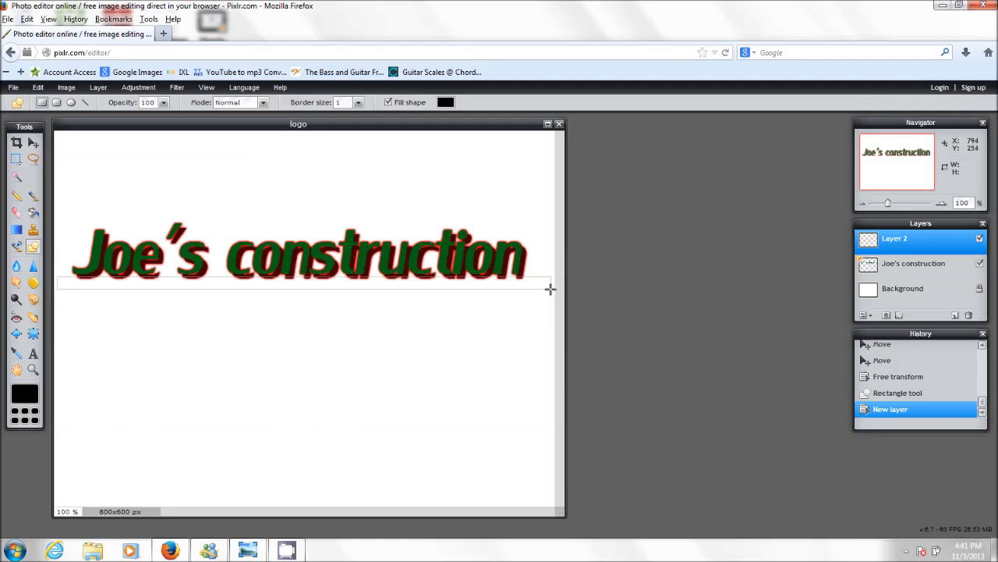
left_click_drag(59, 283, 550, 291)
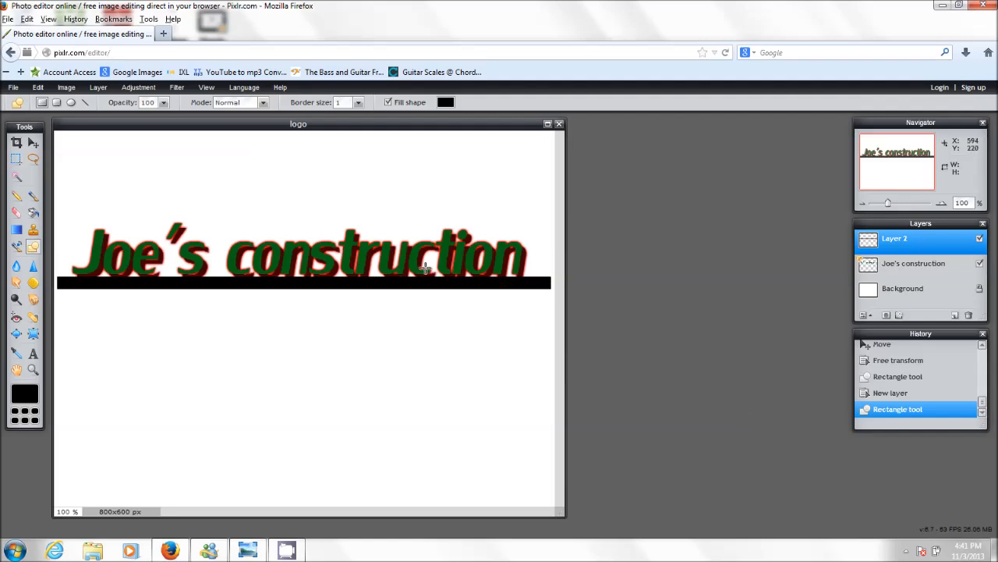
mouse_move(392, 228)
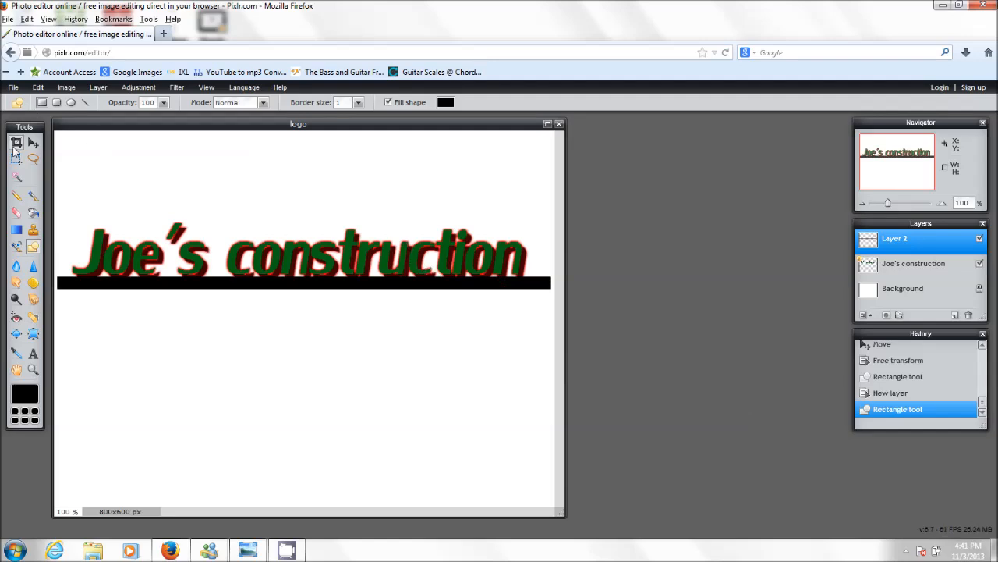
left_click(34, 142)
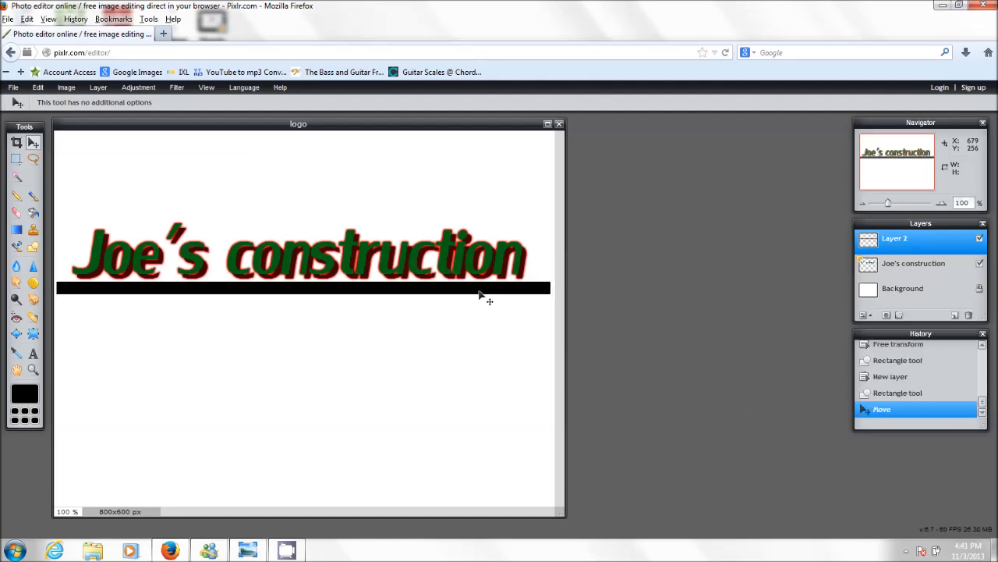
right_click(894, 238)
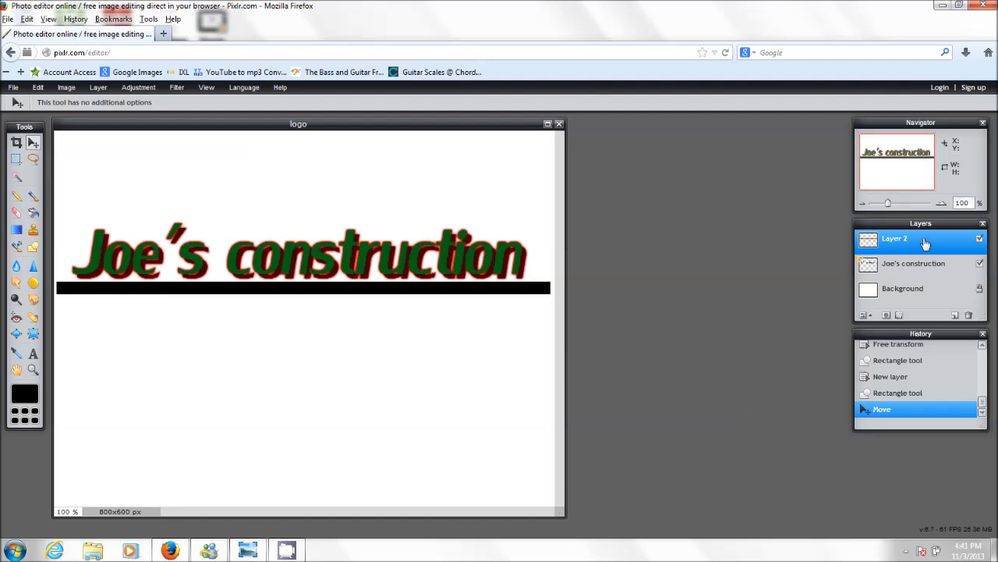
Try Drop shadow and Outer glow on Layer 2's styles, then cancel, leaving the bar plain.
right_click(921, 240)
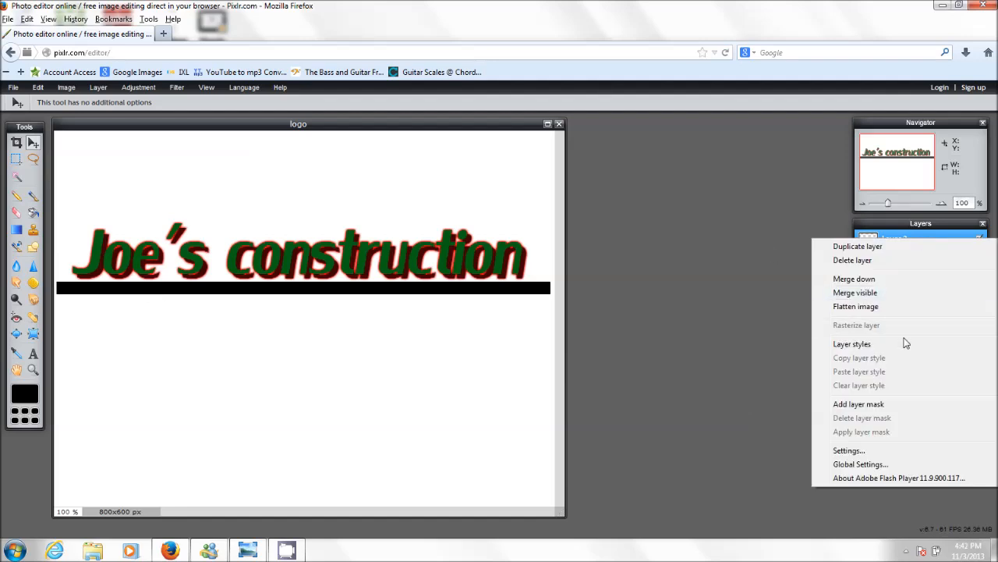
left_click(853, 344)
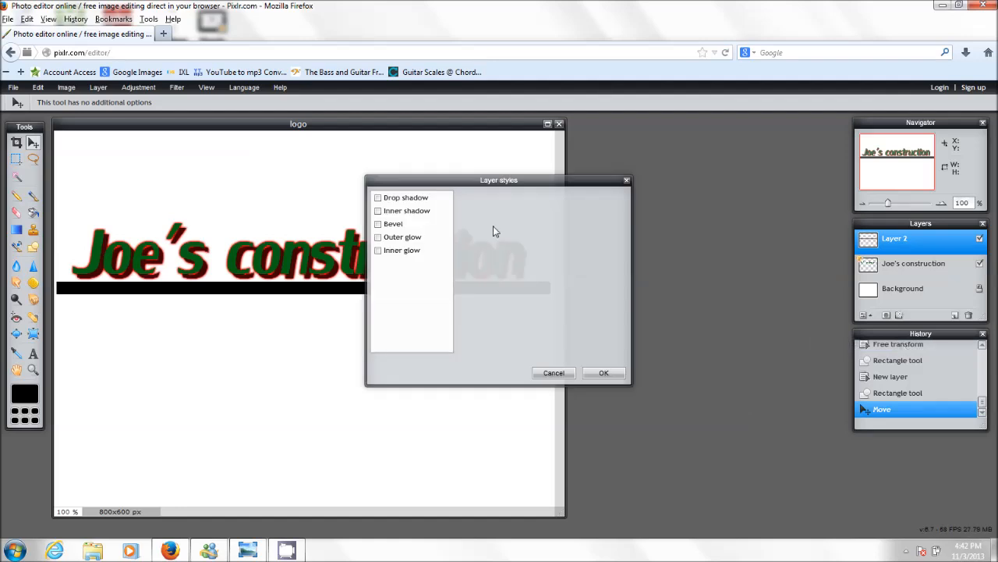
mouse_move(422, 201)
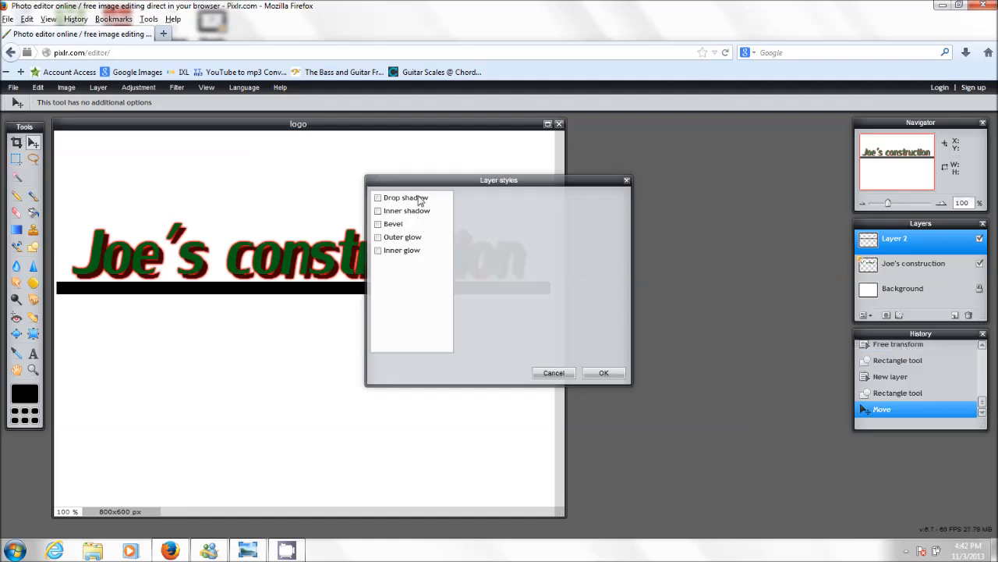
left_click(379, 198)
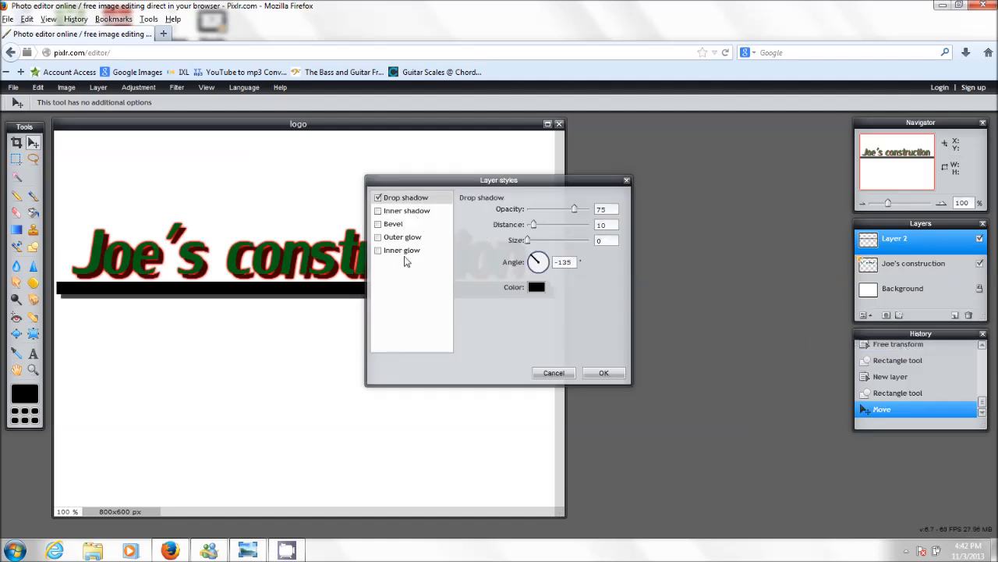
mouse_move(417, 241)
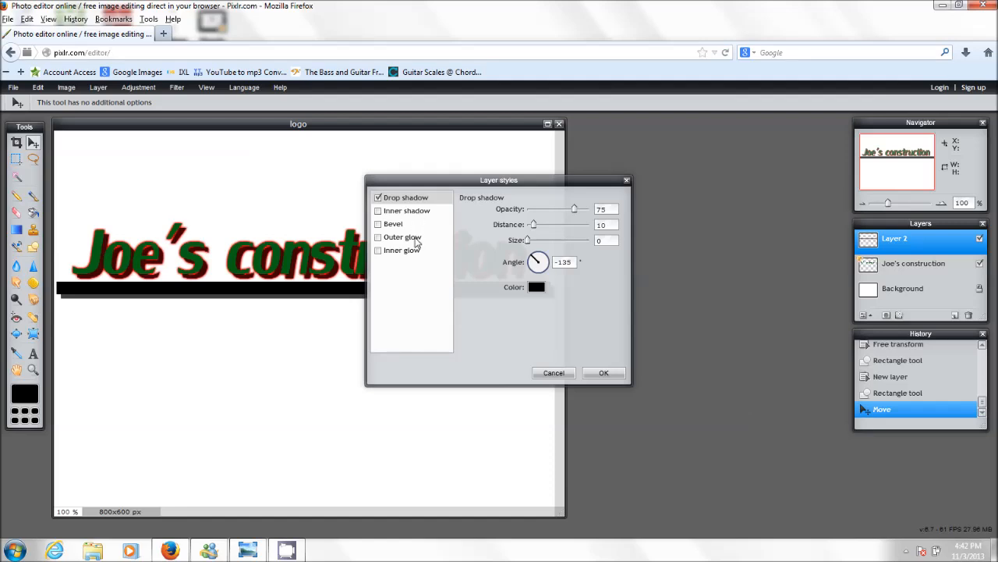
left_click(378, 236)
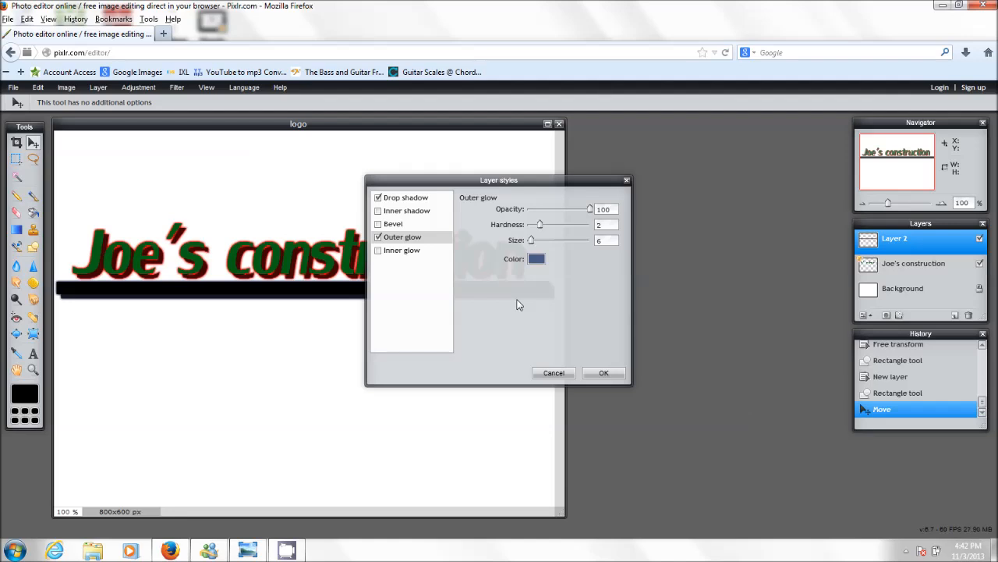
left_click(405, 197)
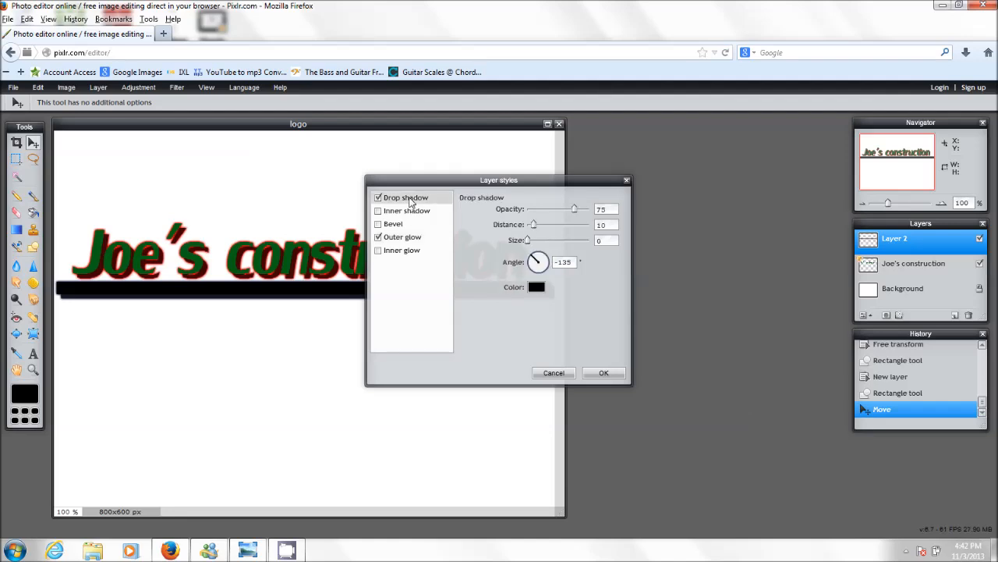
left_click(404, 237)
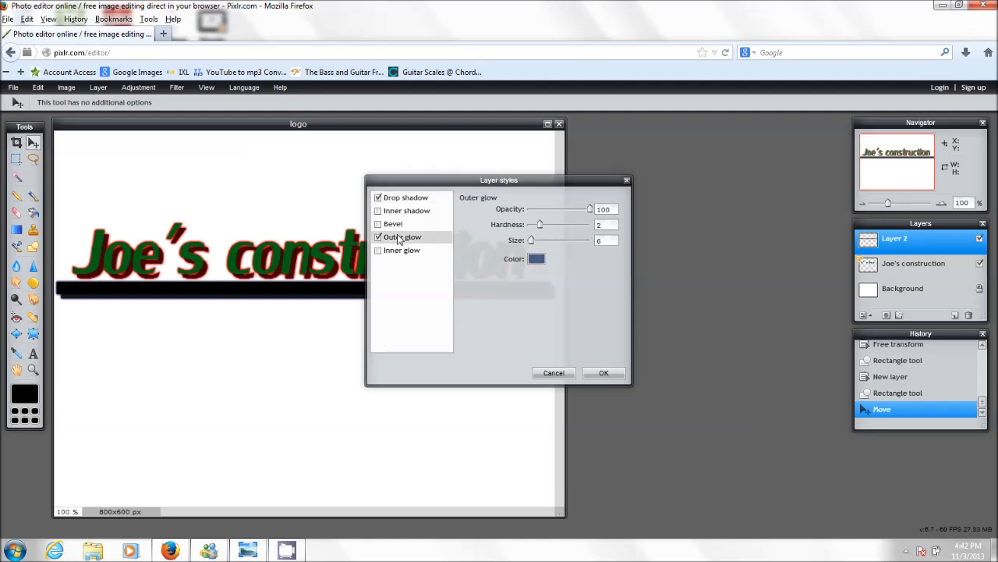
left_click(378, 236)
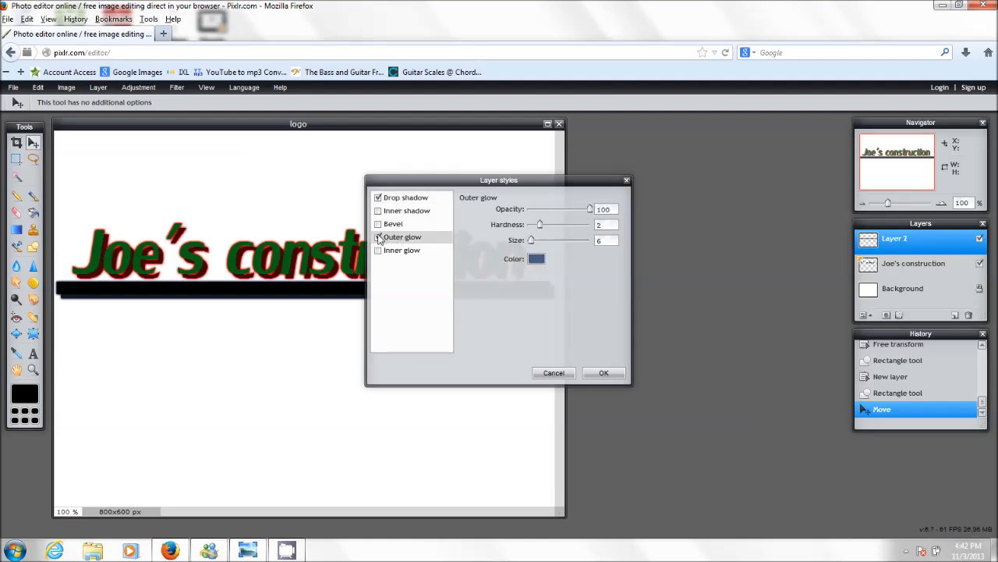
left_click(377, 236)
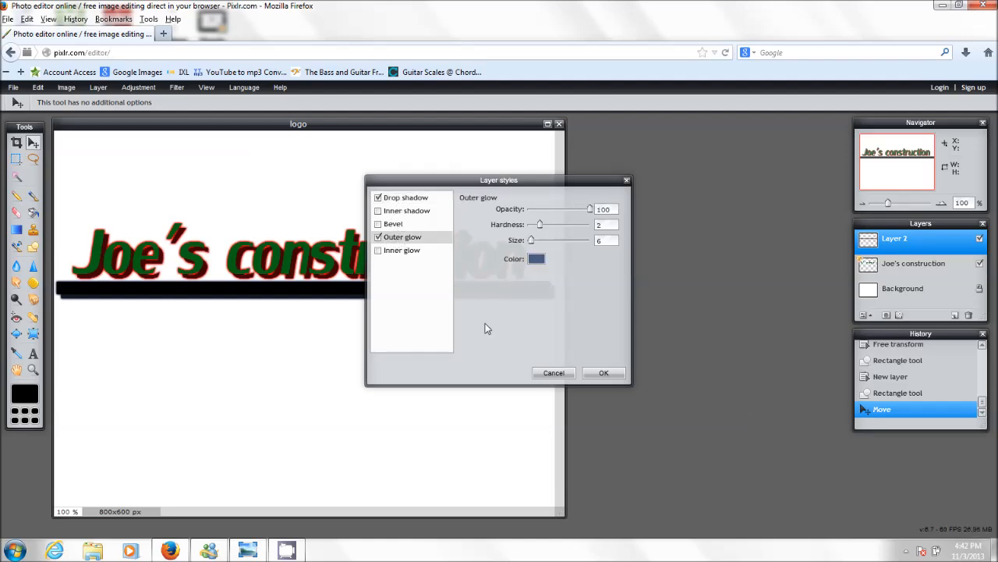
left_click(378, 236)
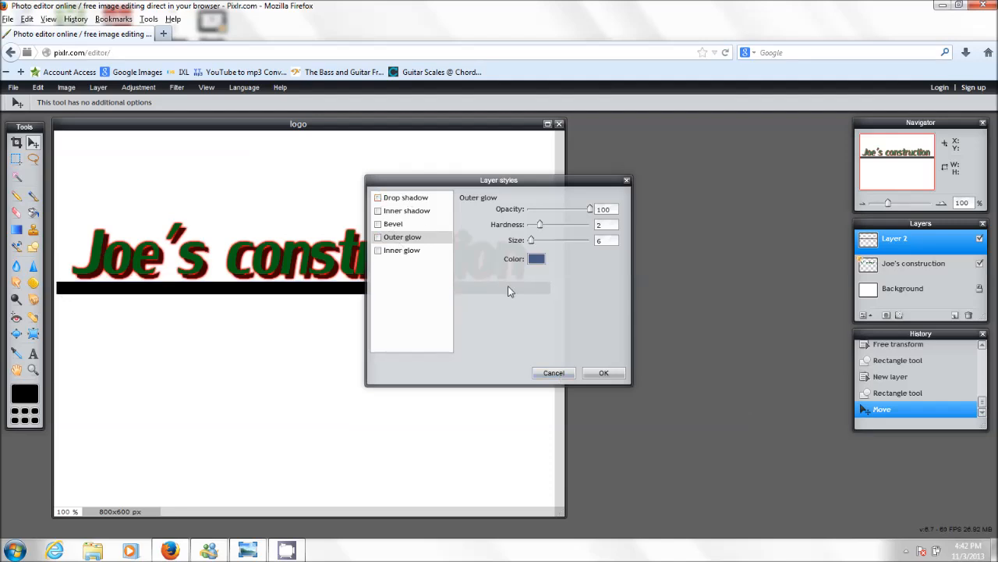
left_click(553, 373)
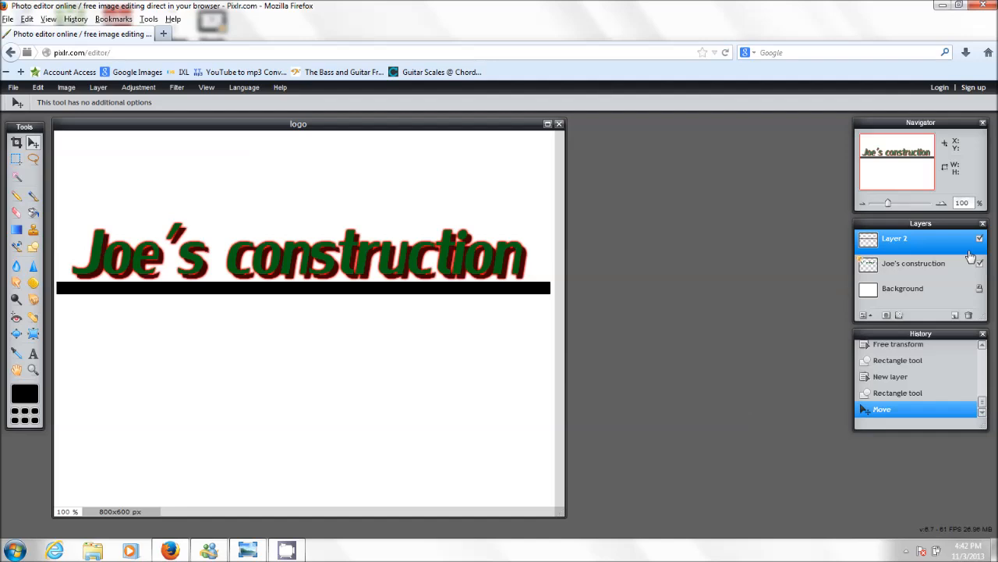
Copy the text layer's glow and shadow styles and paste them onto Layer 2.
left_click(914, 264)
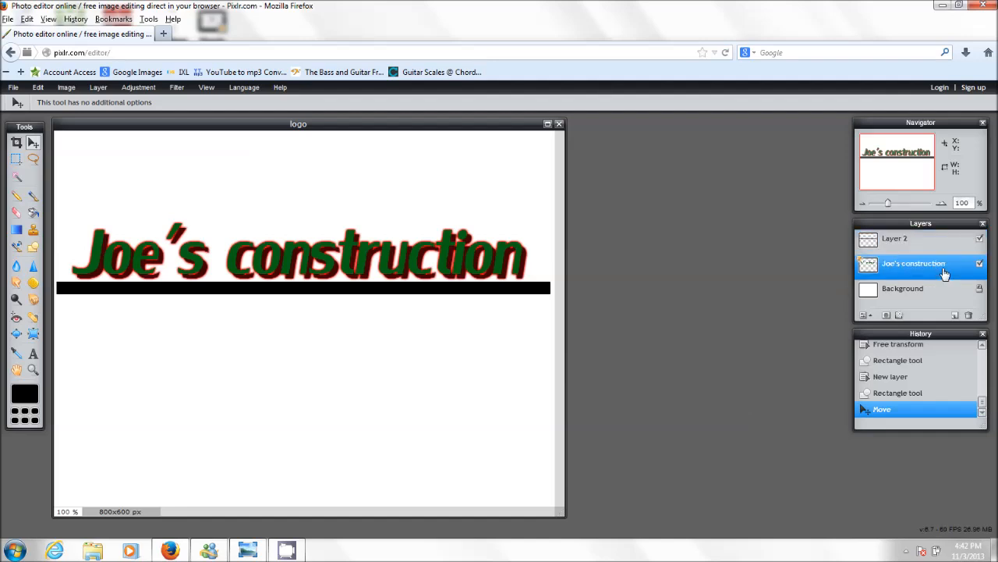
right_click(913, 263)
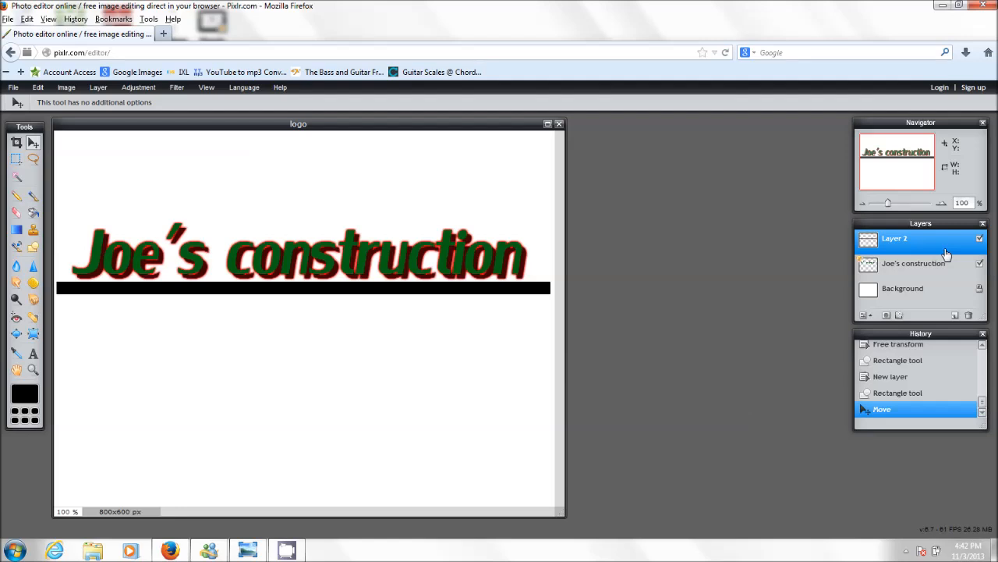
right_click(921, 238)
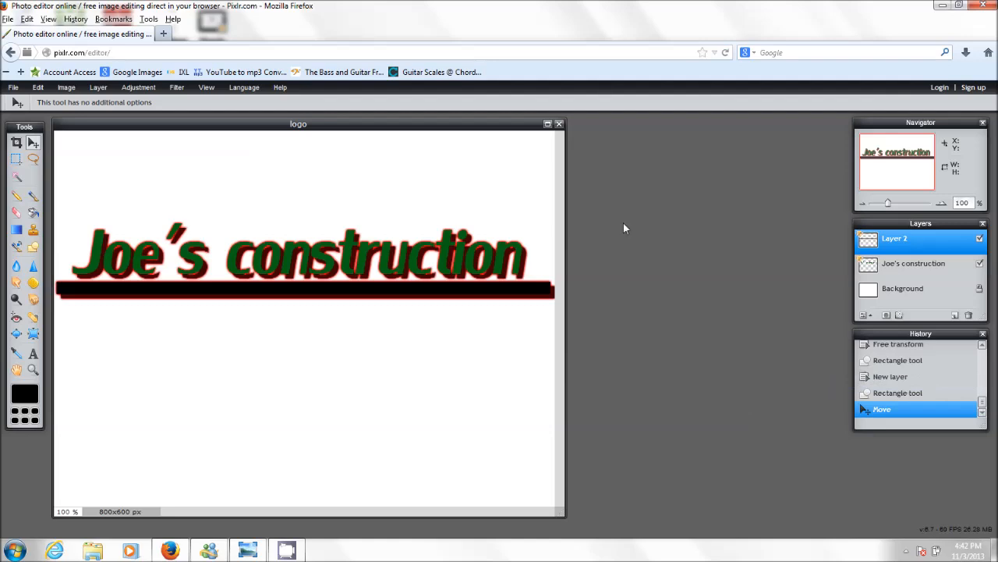
mouse_move(592, 222)
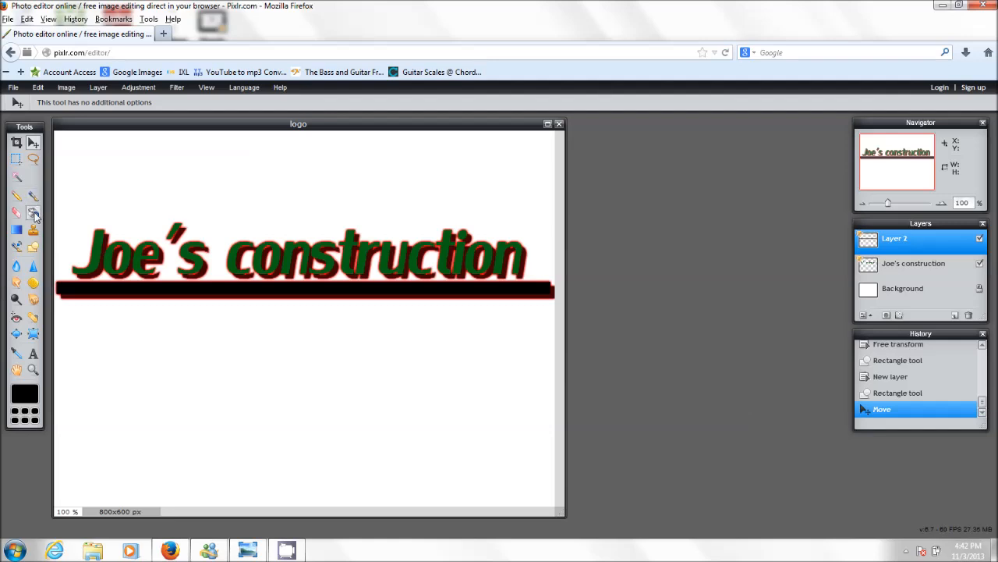
Paint-bucket fill the black bar with dark green 066115.
left_click(33, 212)
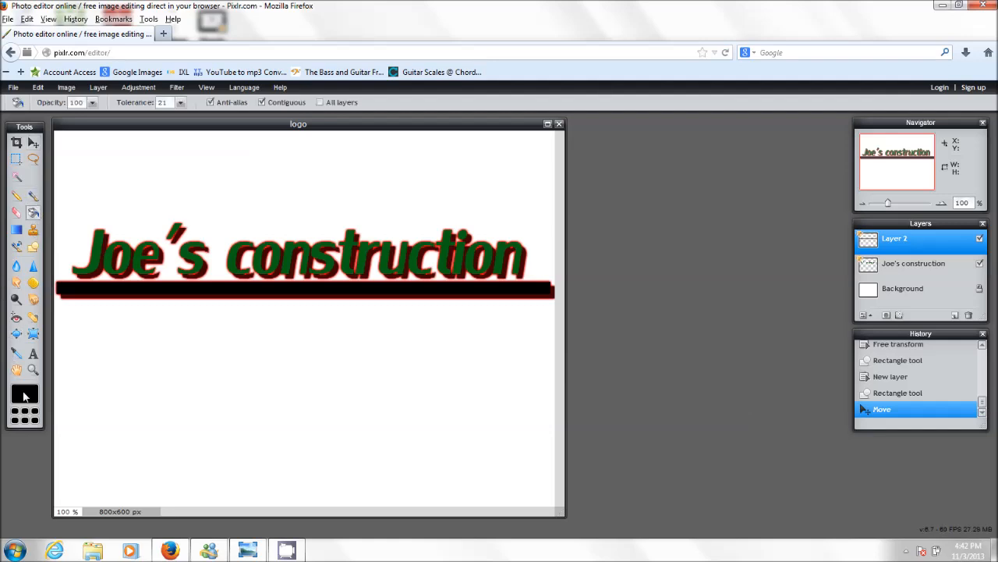
left_click(23, 396)
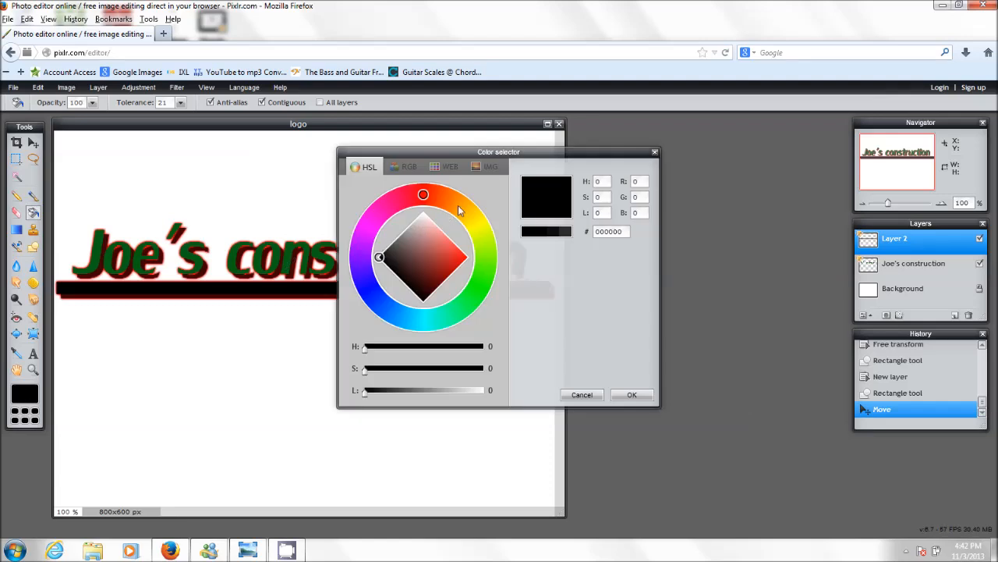
left_click(479, 290)
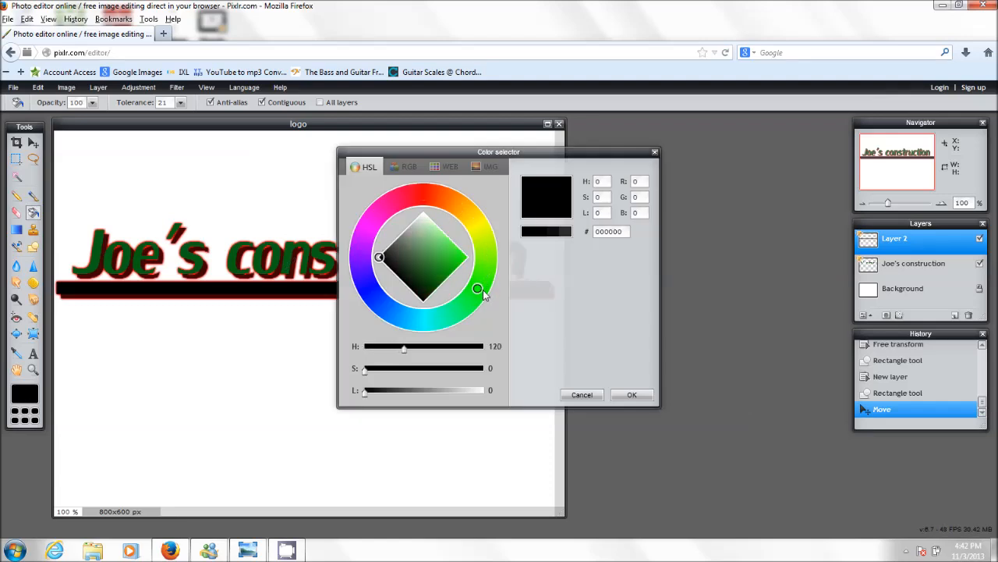
left_click_drag(478, 289, 484, 268)
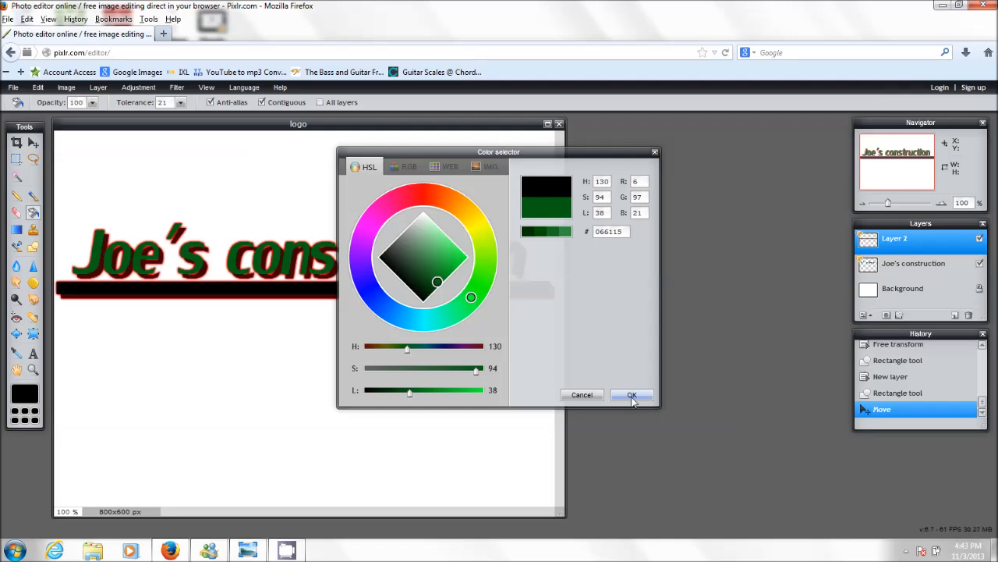
left_click(632, 394)
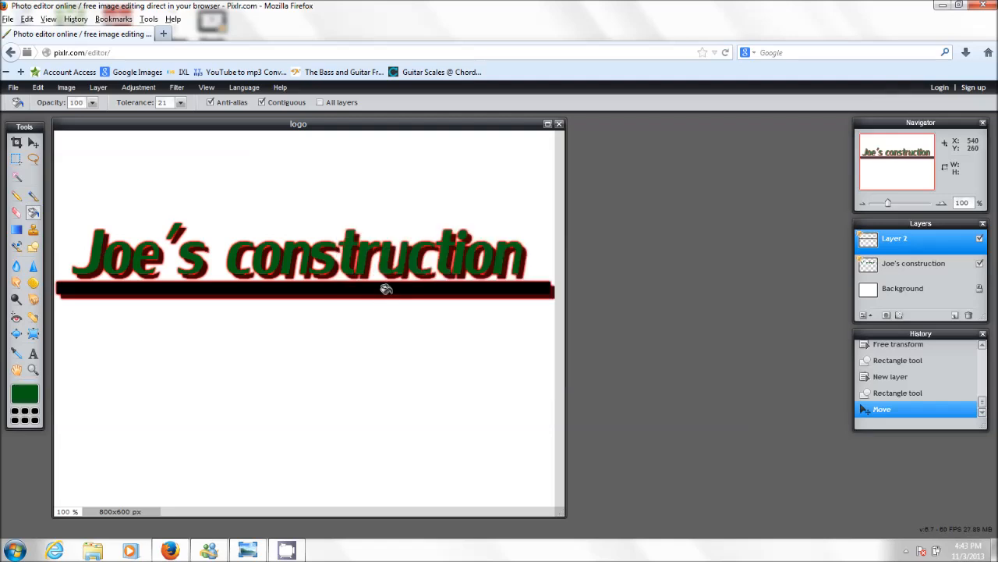
left_click(385, 289)
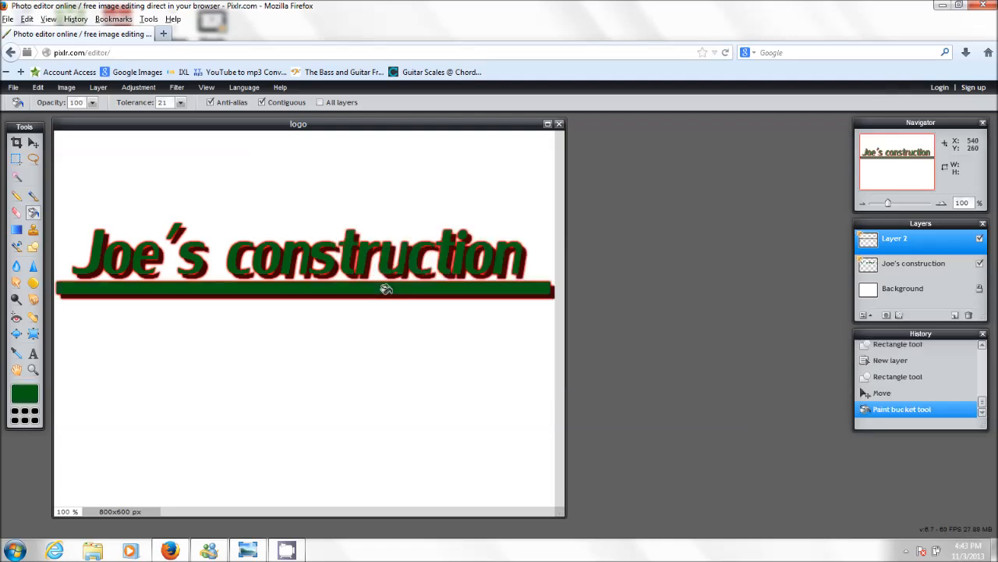
Free-transform the green bar thinner and shorter beneath the lettering and apply it.
left_click(34, 142)
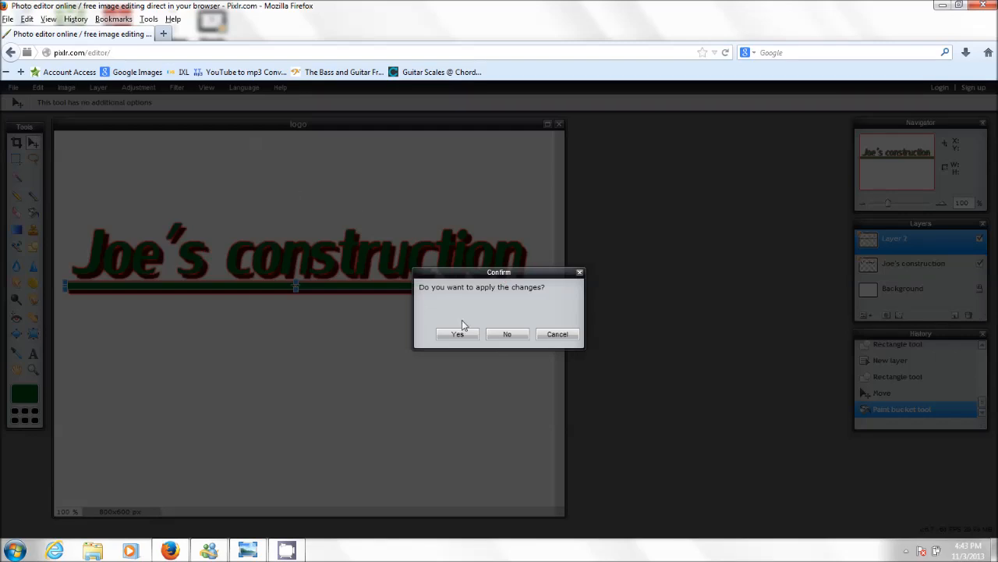
left_click(457, 334)
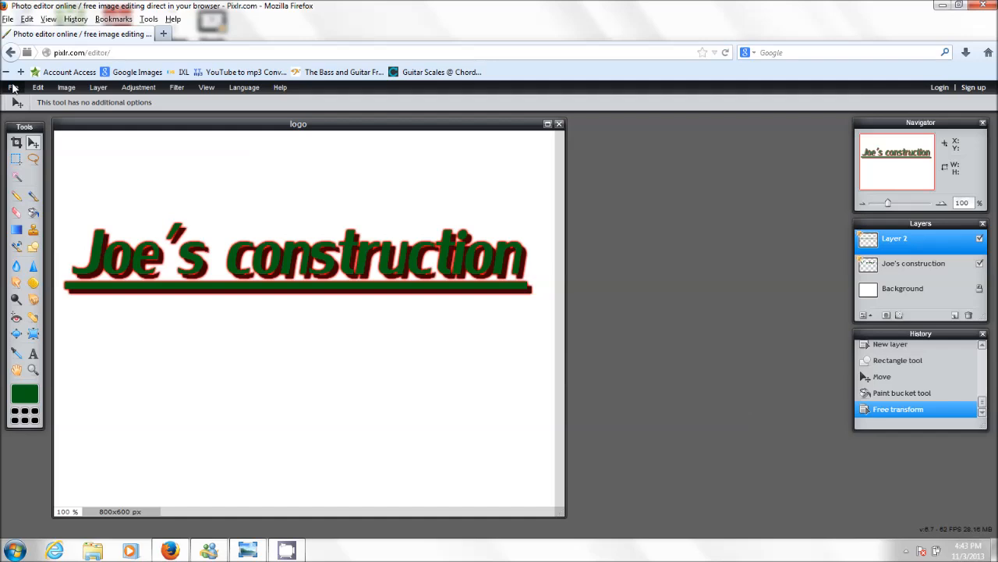
Save the image in PNG format as 'Joe' on the desktop.
left_click(12, 86)
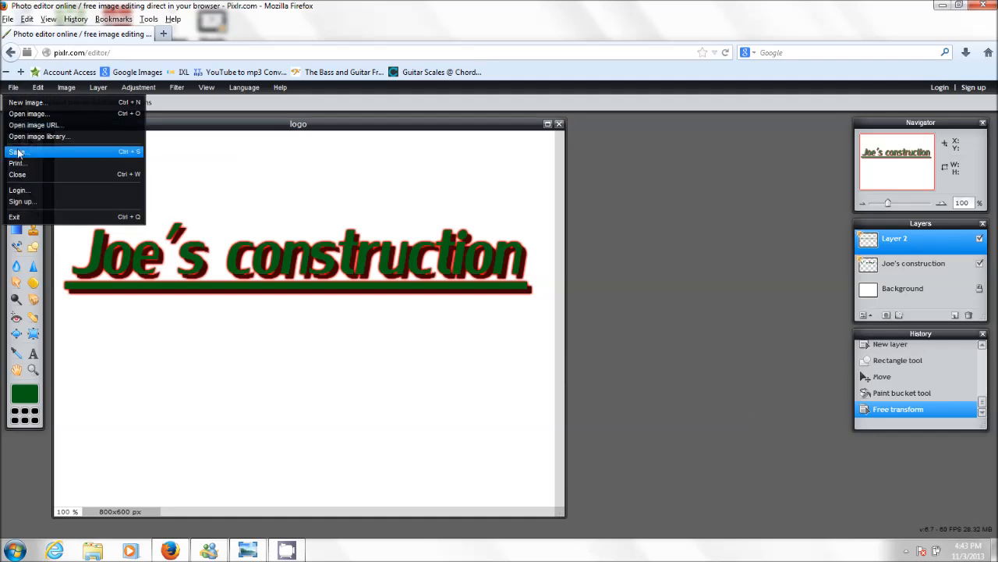
left_click(17, 151)
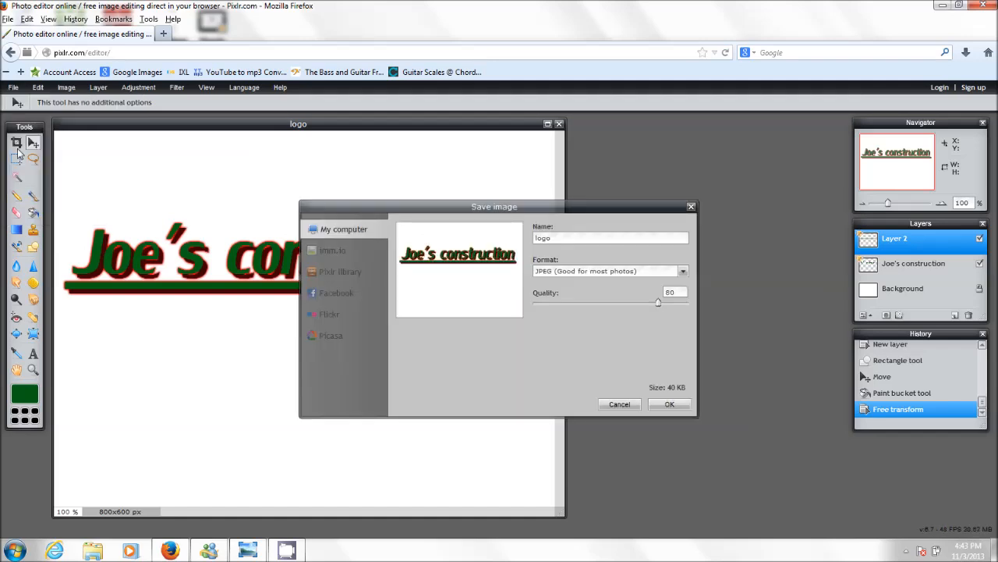
mouse_move(551, 252)
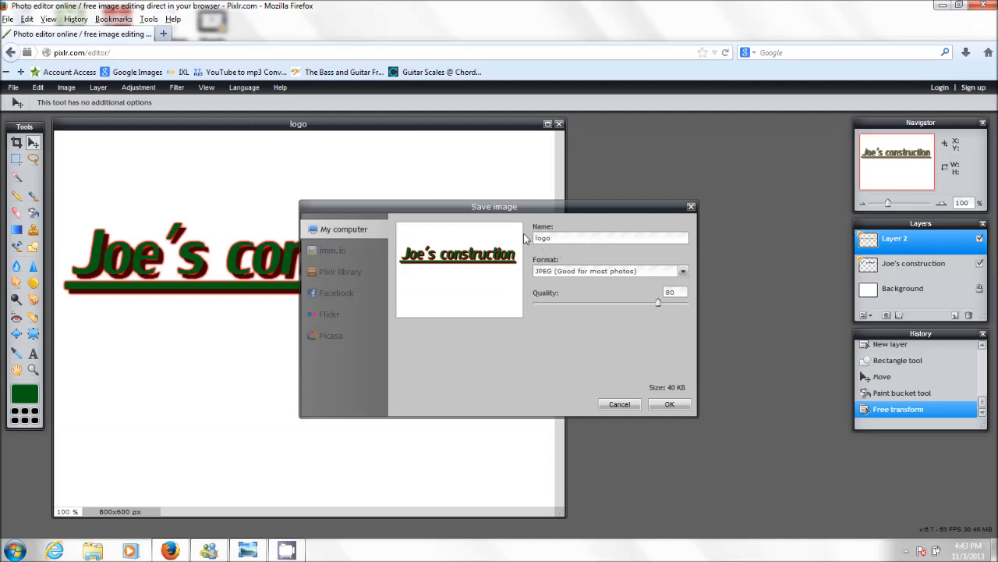
left_click(682, 271)
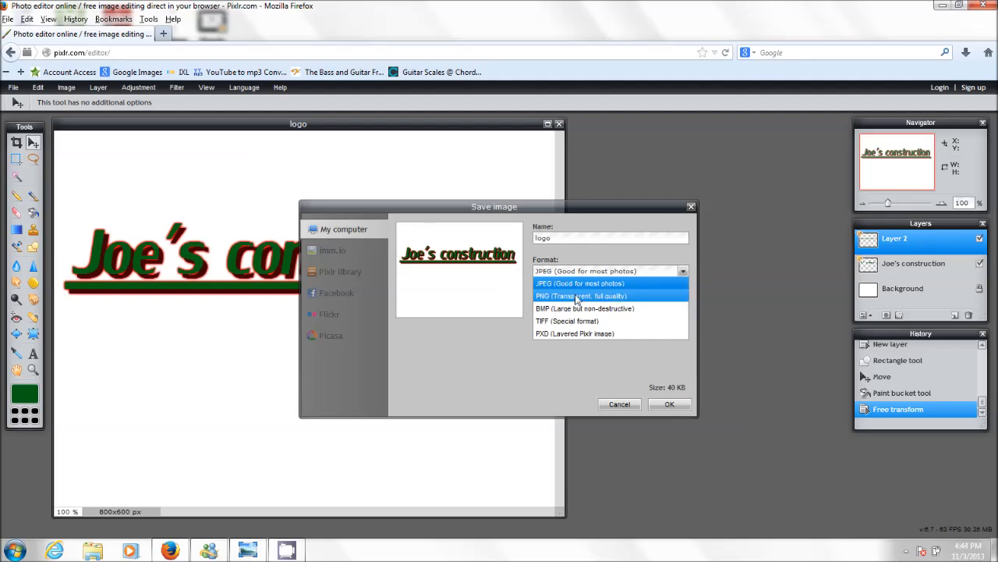
left_click(574, 296)
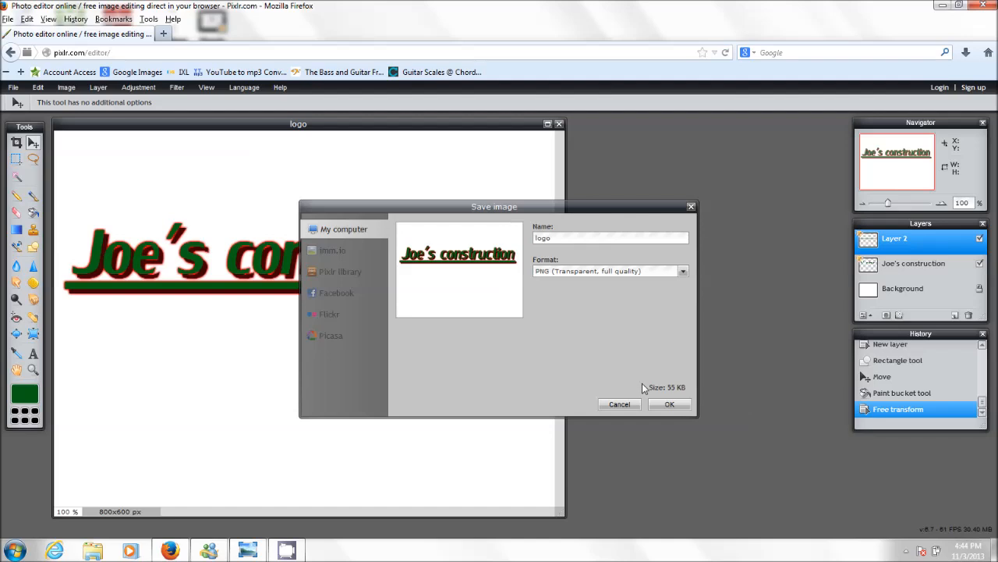
mouse_move(678, 373)
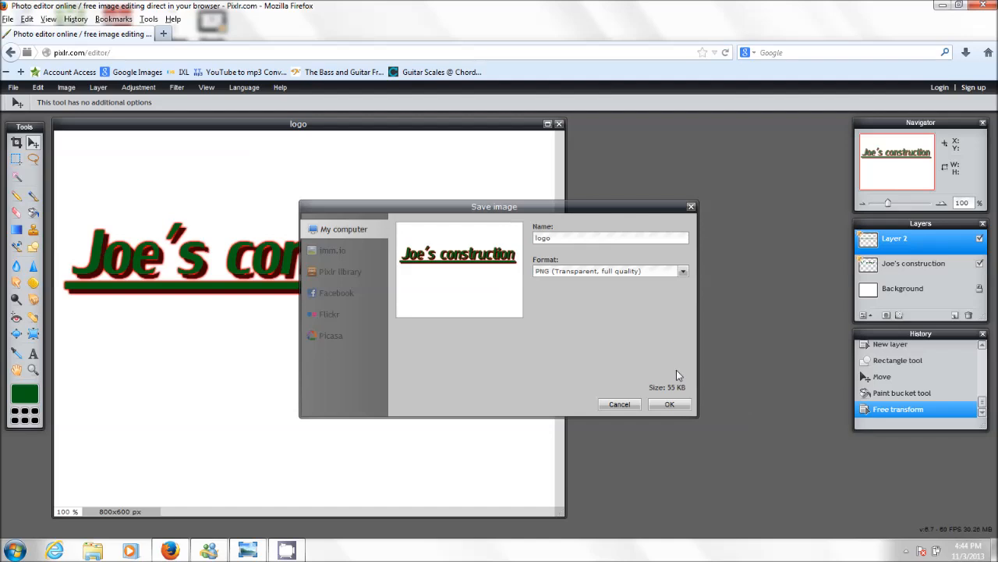
left_click(670, 404)
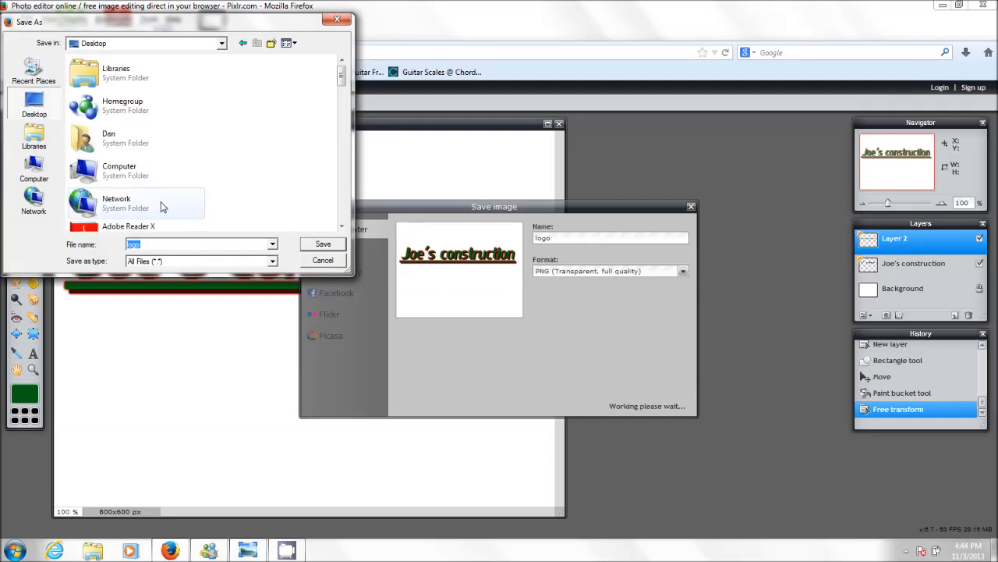
type("Joe")
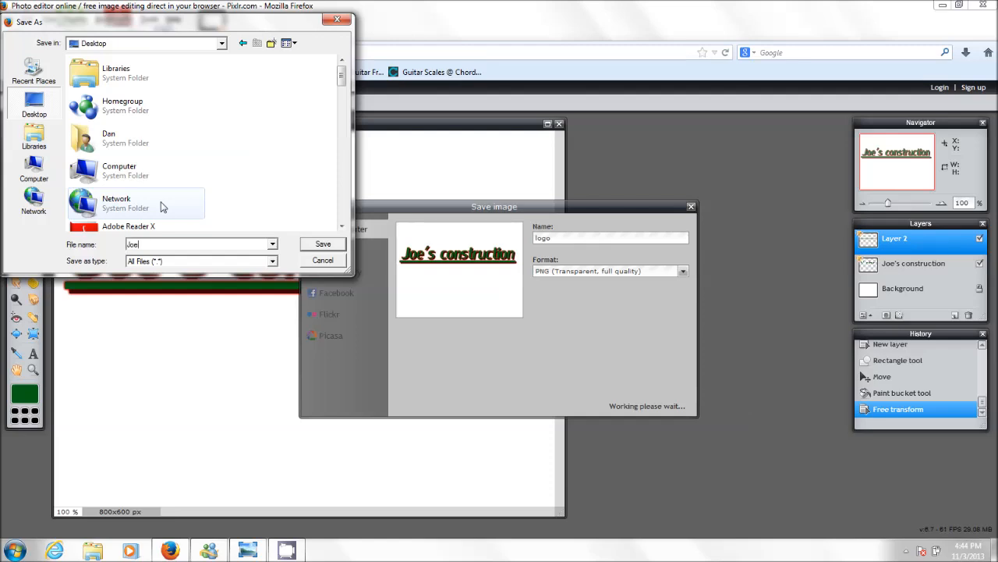
left_click(322, 259)
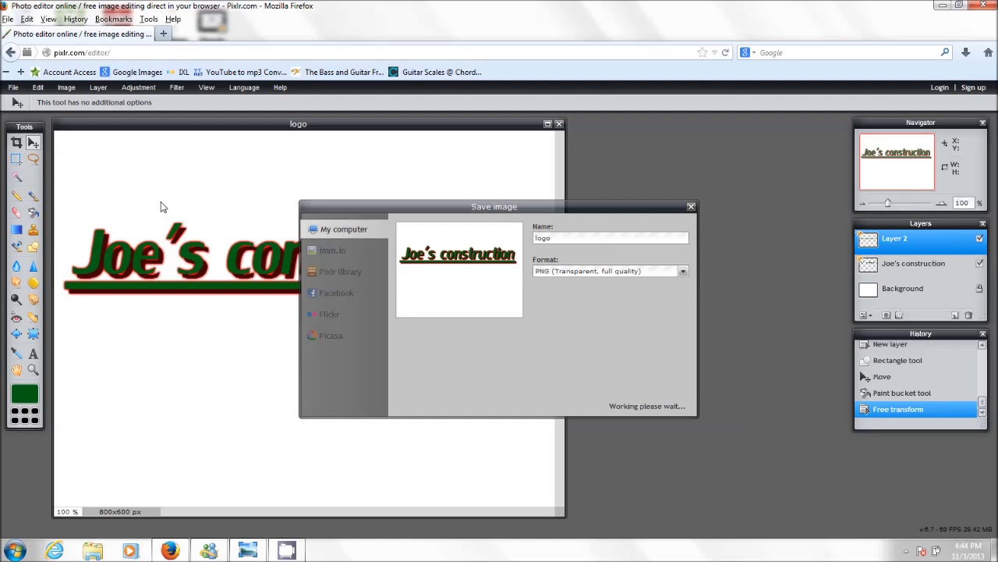
Open Joe.png in Windows Photo Viewer to inspect the finished green logo.
left_click(691, 206)
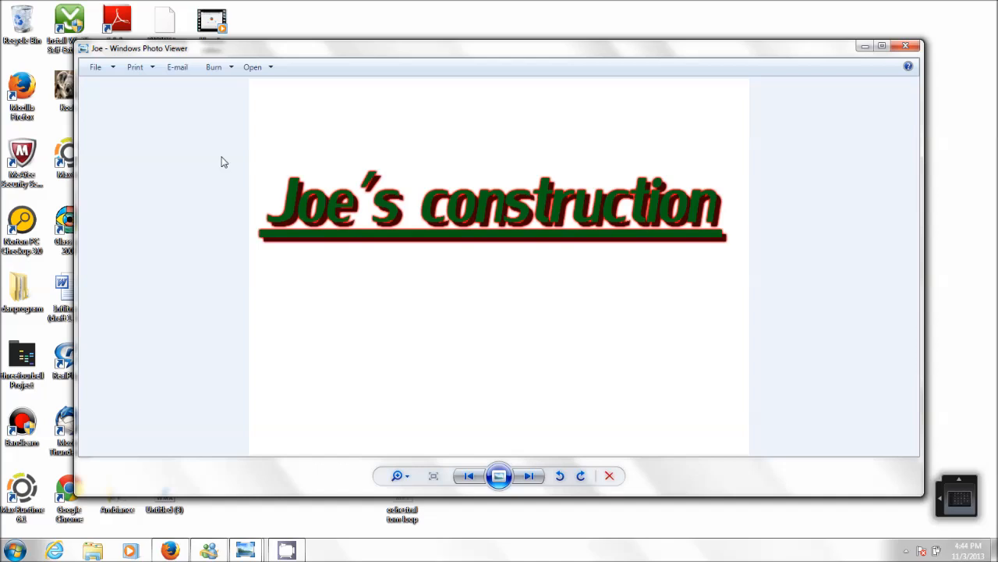
Close Windows Photo Viewer, returning to the BizTips desktop.
left_click(903, 44)
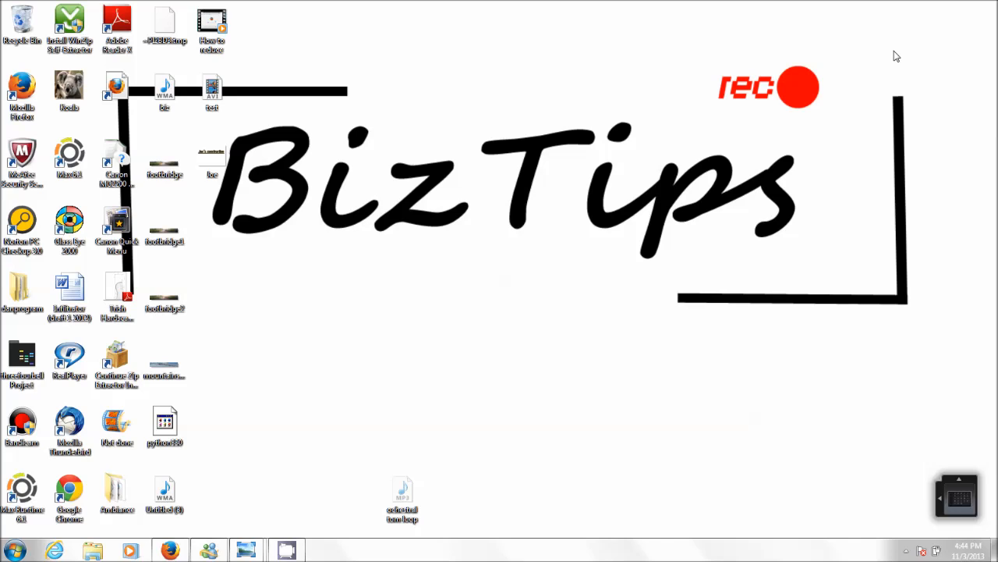
left_click_drag(527, 102, 706, 261)
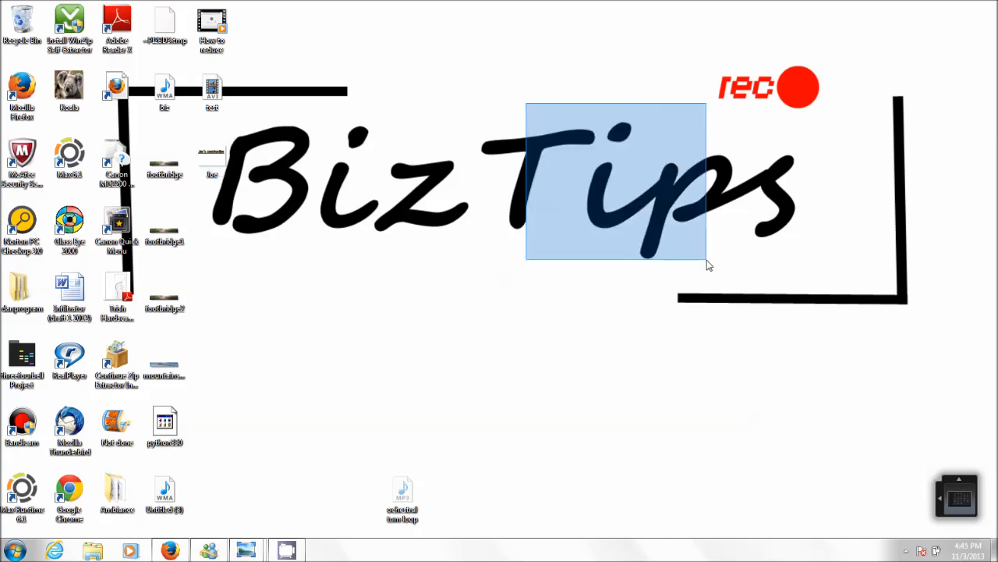